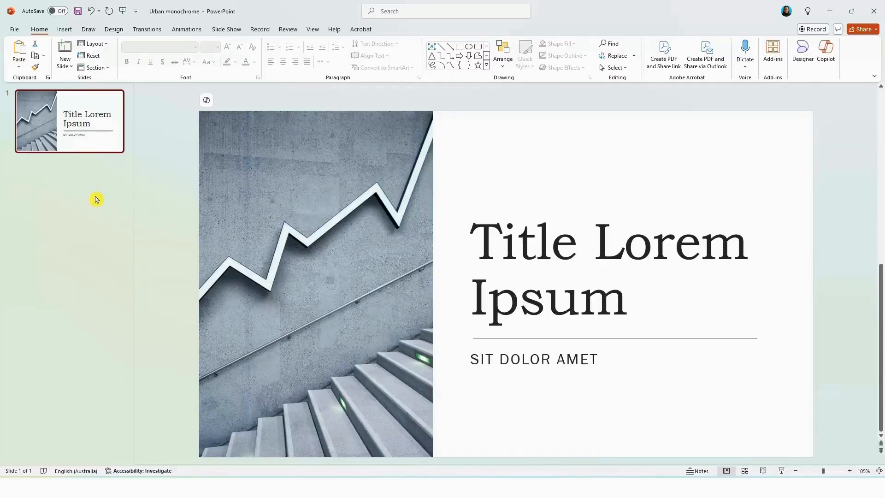
{"action": "mouse_move", "coordinate": [763, 82]}
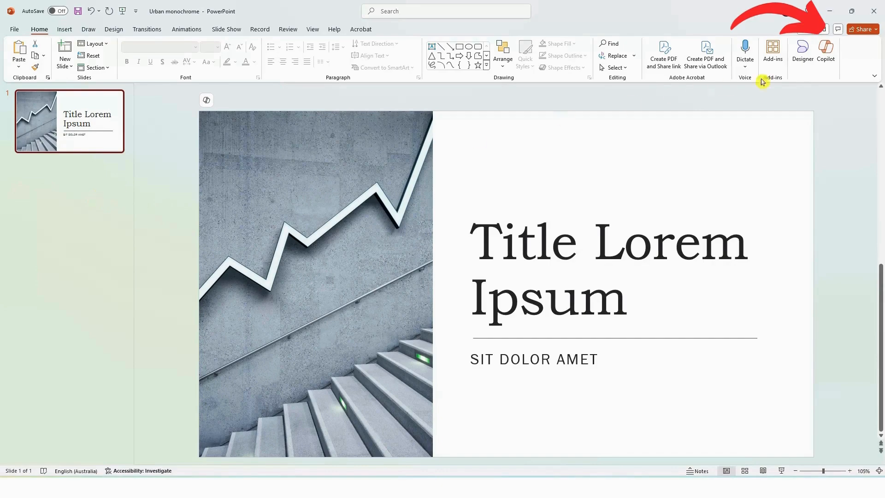
Step: Bring up the Copilot pane with its suggested prompts beside the title slide
{"action": "left_click", "coordinate": [825, 53]}
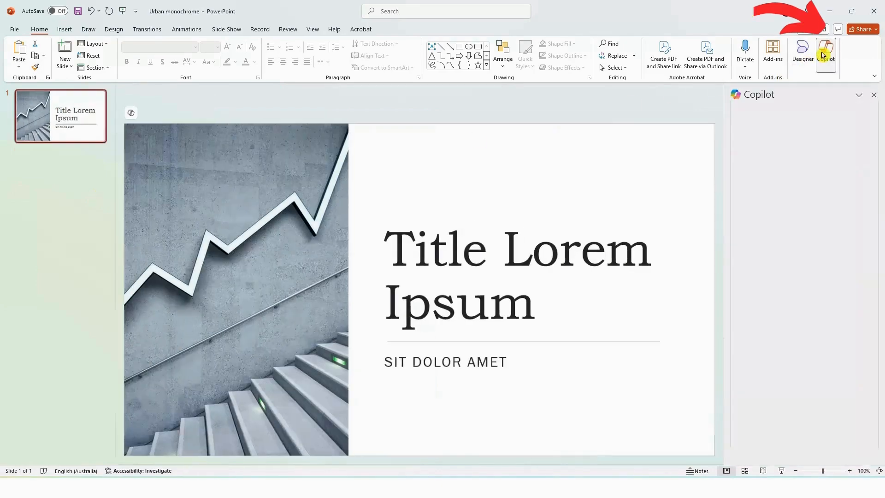
{"action": "left_click", "coordinate": [825, 54]}
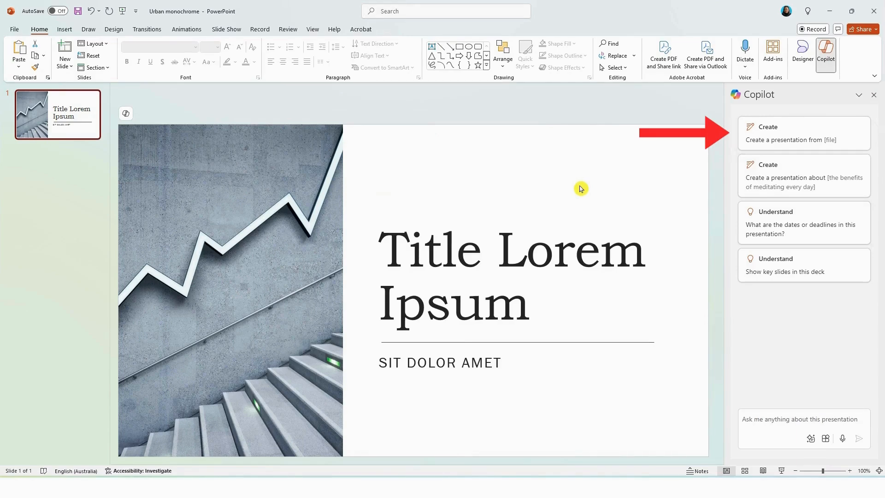
{"action": "mouse_move", "coordinate": [780, 142]}
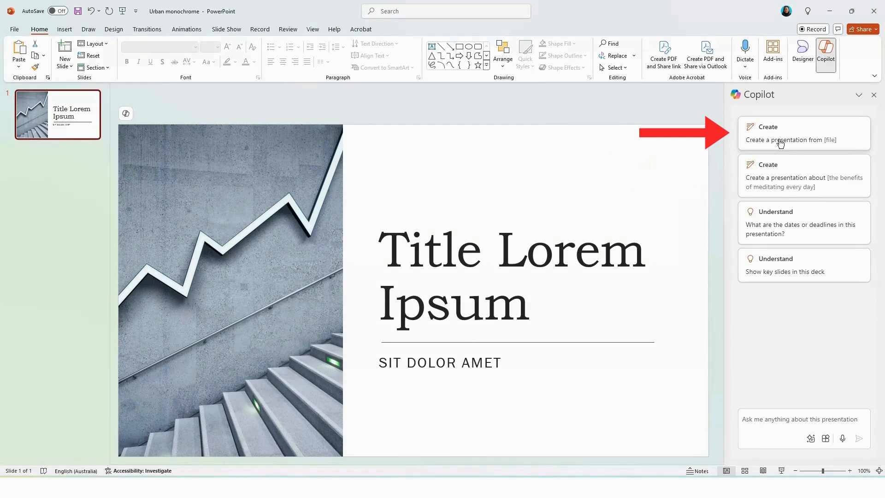
{"action": "mouse_move", "coordinate": [779, 178]}
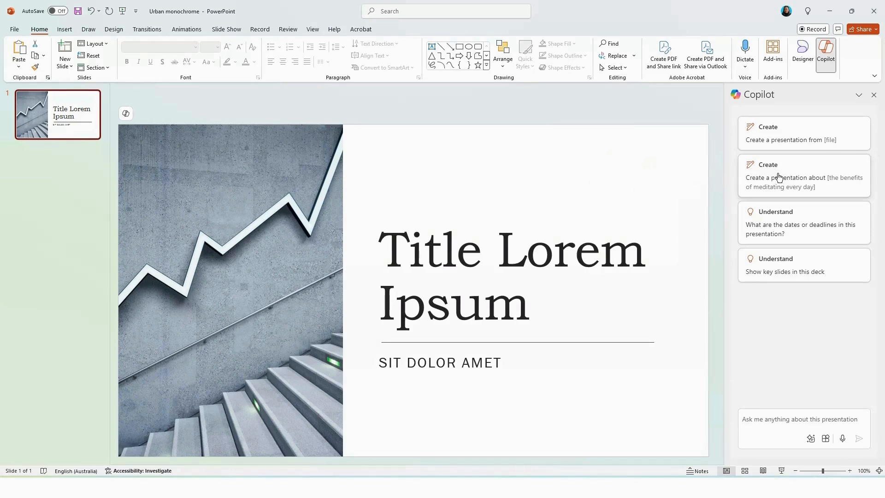
Step: Draft a Copilot request for a presentation on leveraging AI in supply chain management, including benefits, trends and risks
{"action": "left_click", "coordinate": [790, 181]}
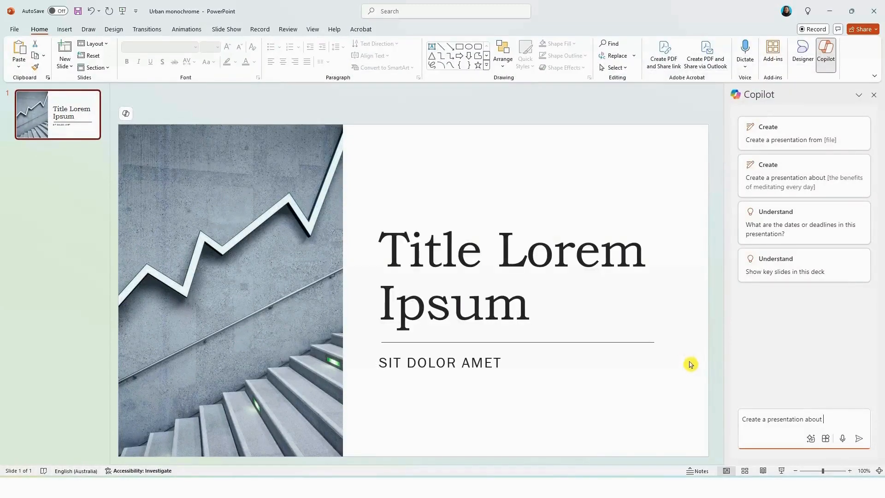
{"action": "mouse_move", "coordinate": [796, 269]}
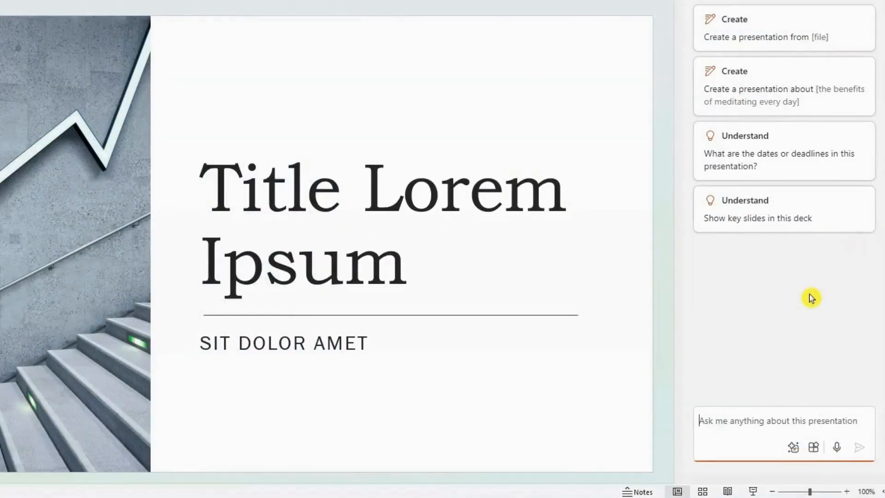
{"action": "left_click", "coordinate": [784, 86]}
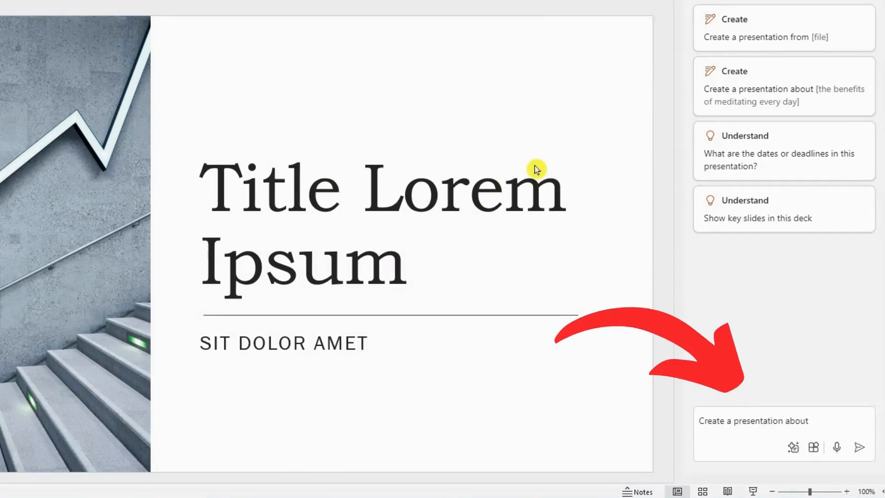
{"action": "type", "text": "Create a presentation about leveraging AI in supply chain management, including benefits, 3 top key trends, risks and mitigation strategies."}
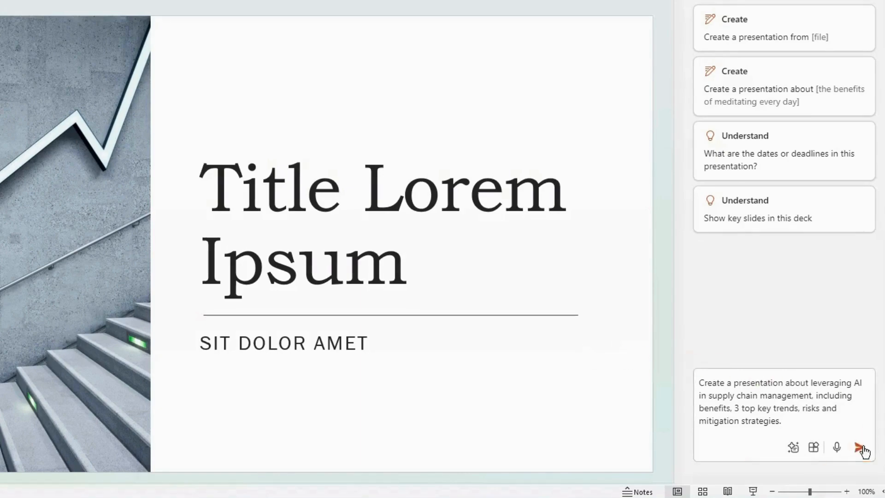
Step: Have Copilot build the deck and view the Presentation Overview slide with the pane closed
{"action": "left_click", "coordinate": [859, 447]}
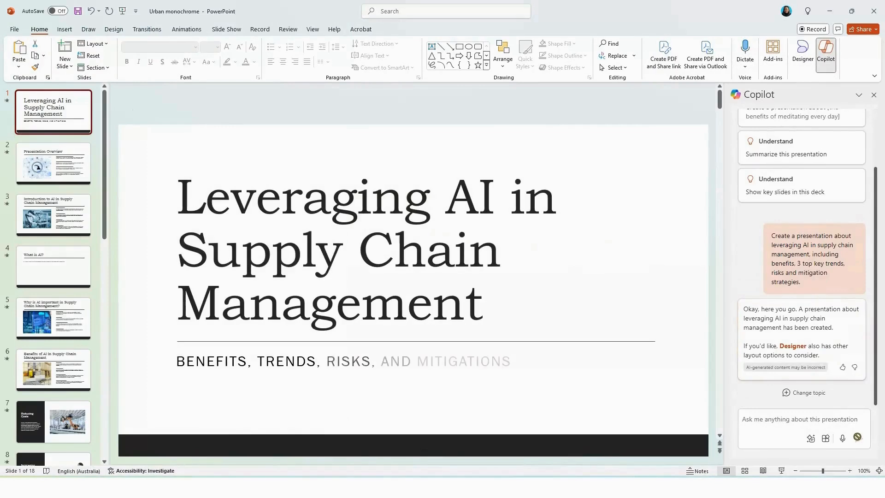
{"action": "left_click", "coordinate": [54, 164]}
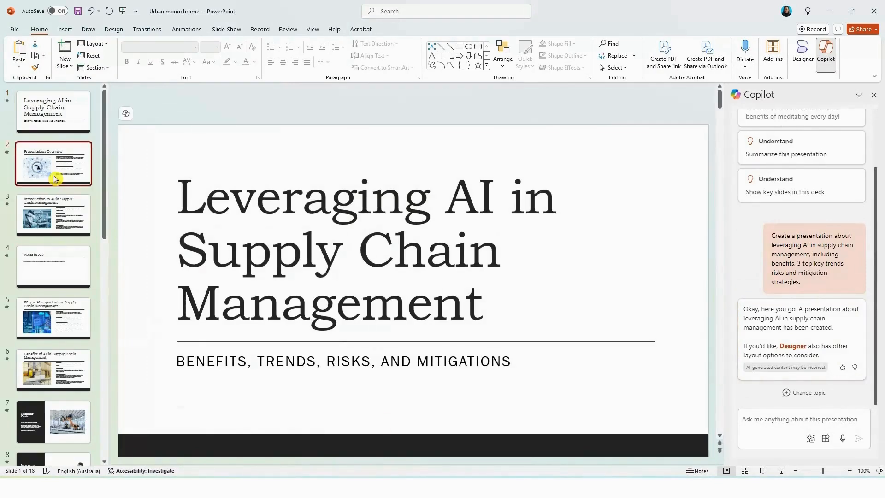
{"action": "left_click", "coordinate": [53, 267]}
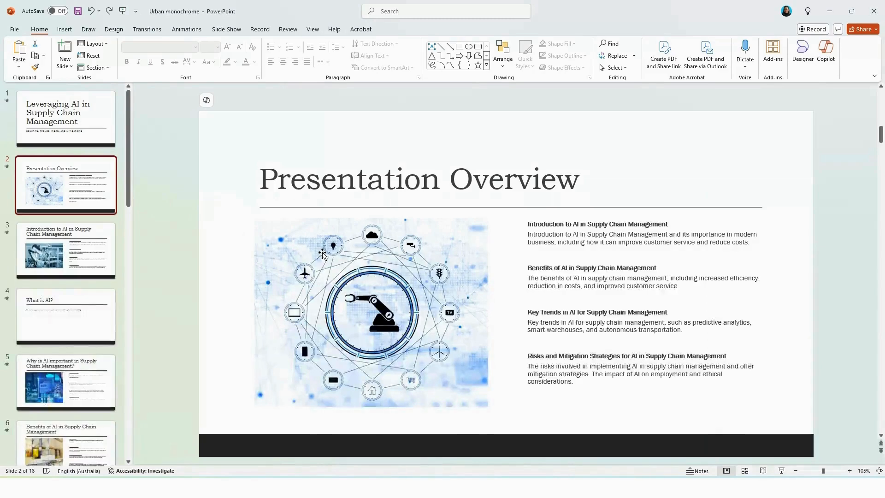
{"action": "mouse_move", "coordinate": [179, 255]}
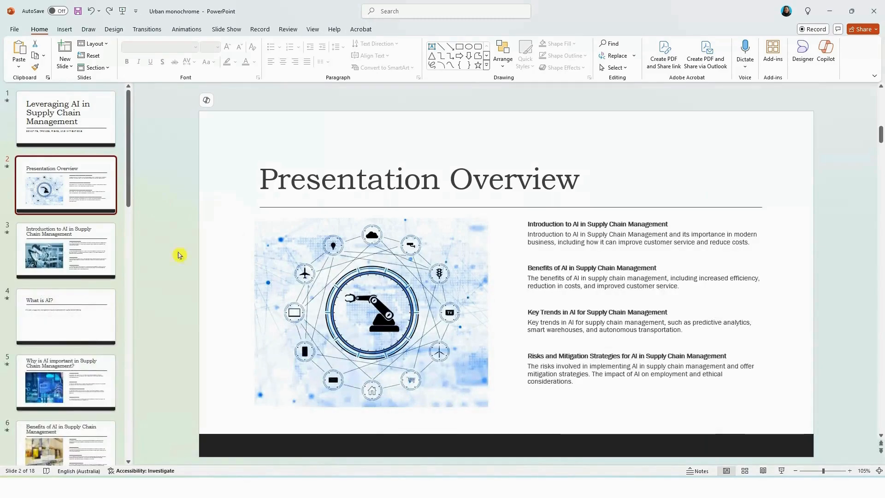
Step: Review generated slides including Key Trends in AI and Data Security Risks and Mitigation
{"action": "left_click", "coordinate": [65, 251]}
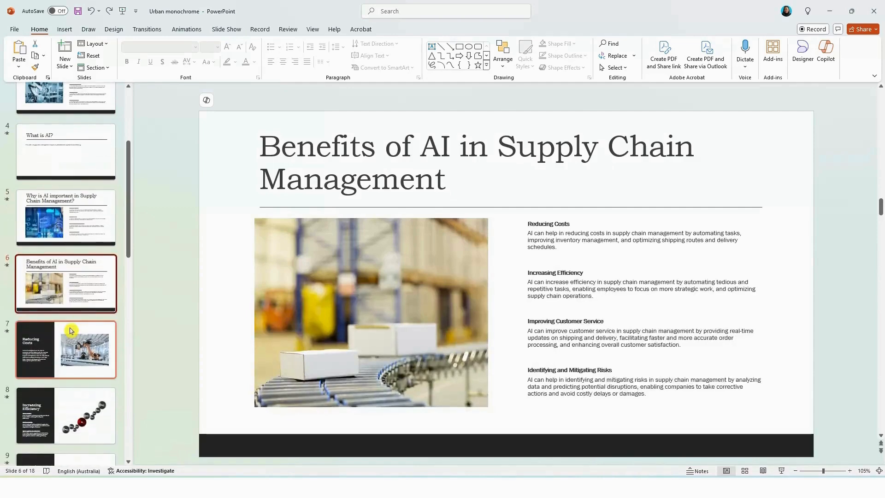
{"action": "left_click", "coordinate": [65, 348]}
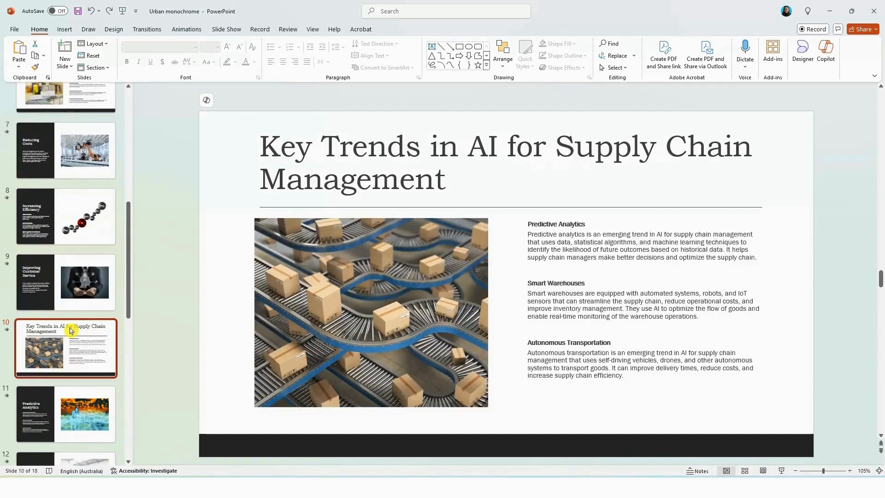
{"action": "scroll", "scroll_direction": "down", "scroll_amount": 3}
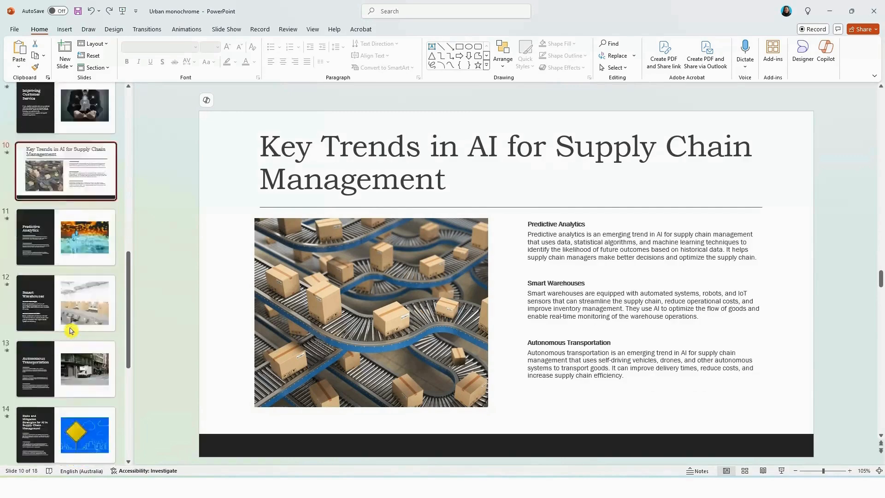
{"action": "left_click", "coordinate": [64, 313]}
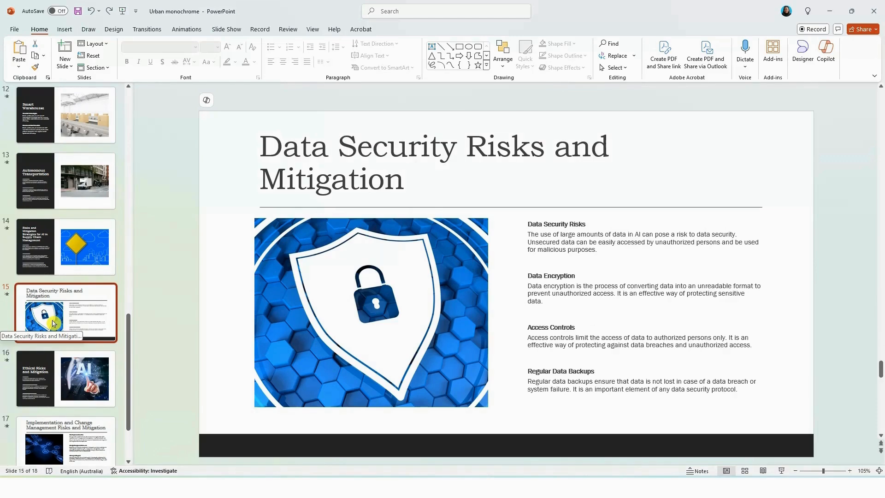
{"action": "mouse_move", "coordinate": [400, 271]}
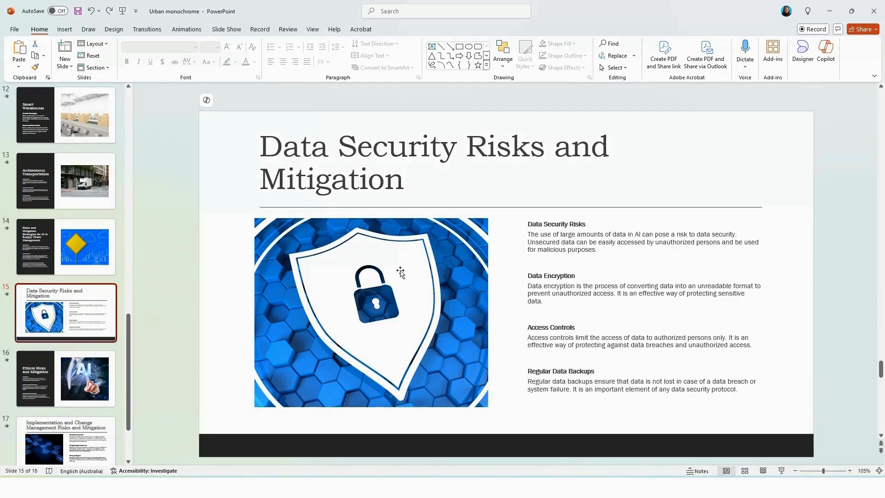
{"action": "mouse_move", "coordinate": [404, 247]}
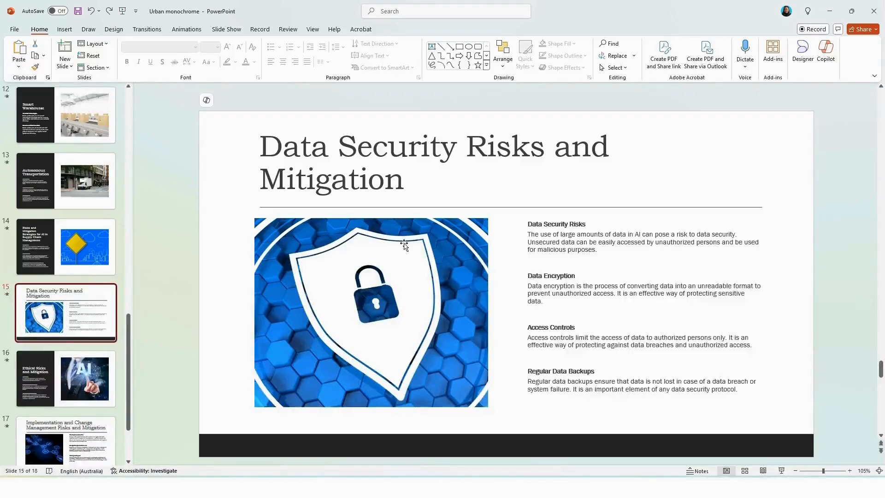
{"action": "mouse_move", "coordinate": [238, 66]}
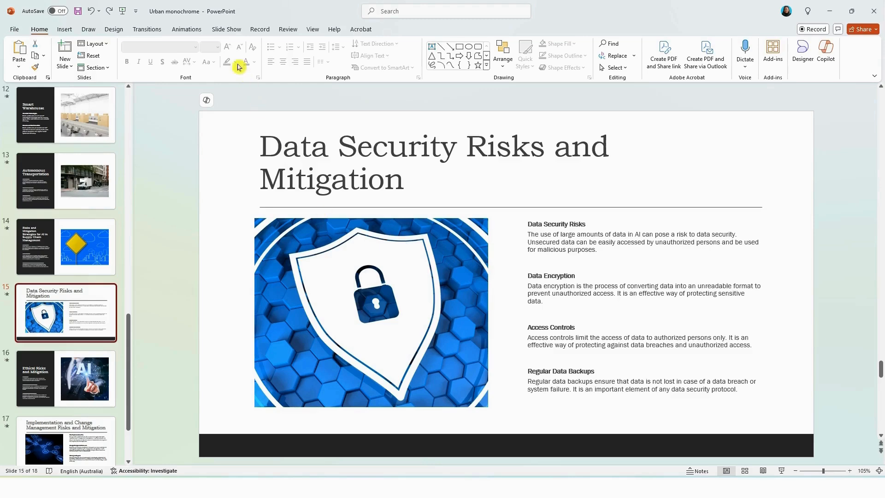
Step: Run the slide show from the beginning and advance through the first few slides
{"action": "left_click", "coordinate": [226, 30]}
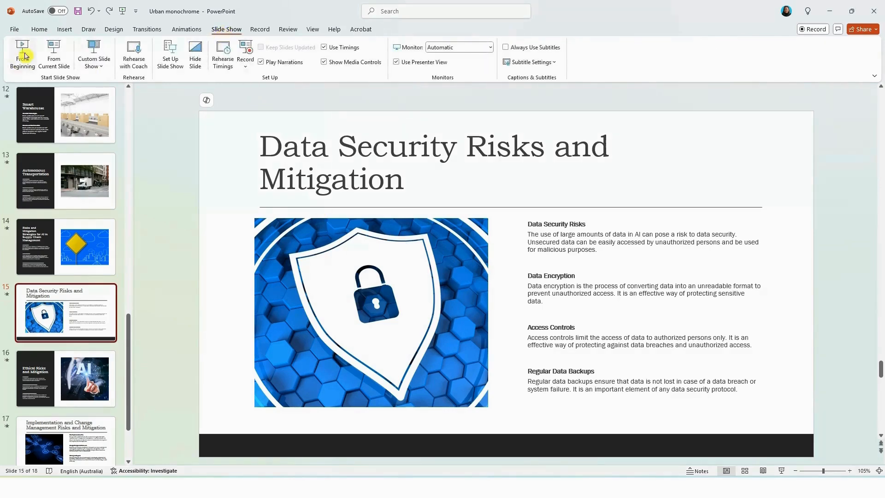
{"action": "left_click", "coordinate": [22, 54]}
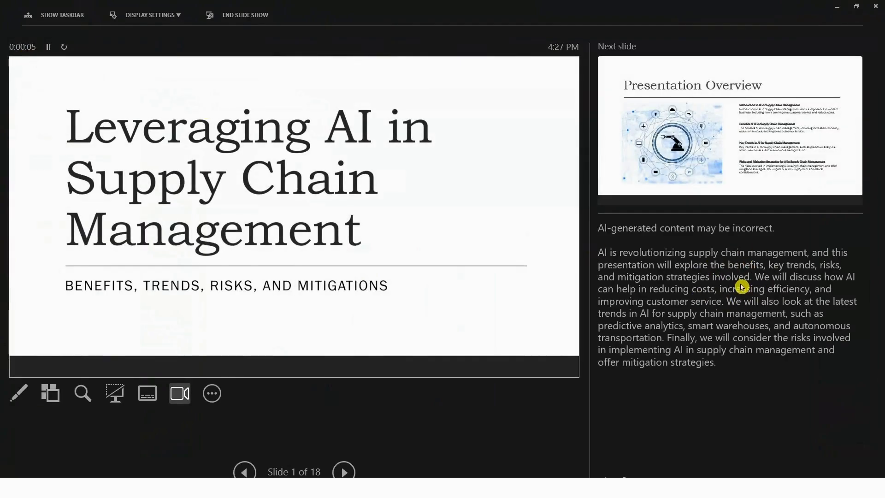
{"action": "left_click", "coordinate": [344, 471]}
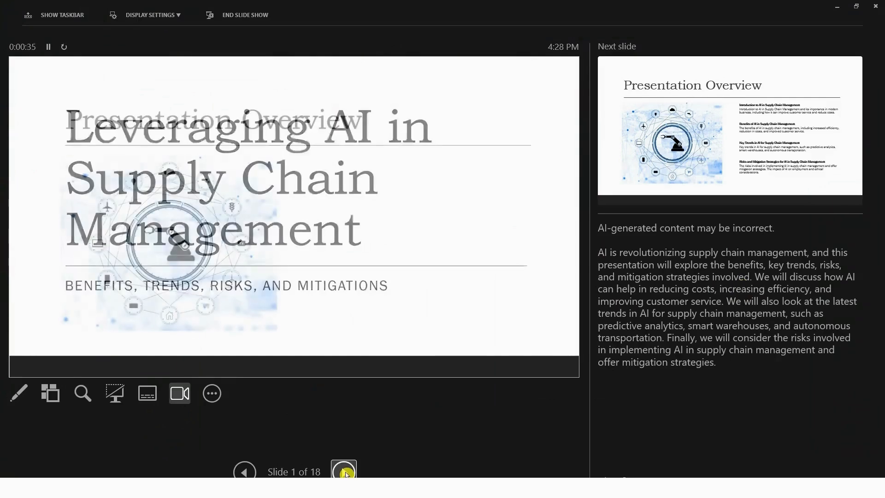
{"action": "left_click", "coordinate": [344, 471]}
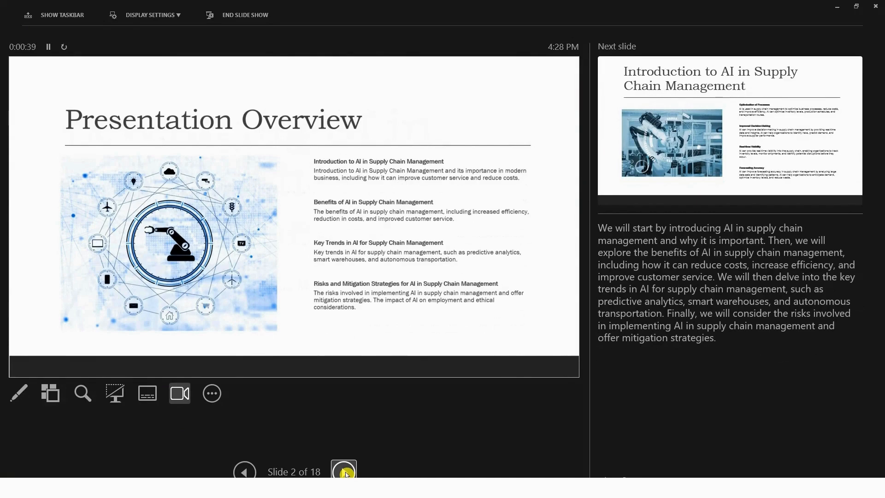
{"action": "left_click", "coordinate": [344, 471]}
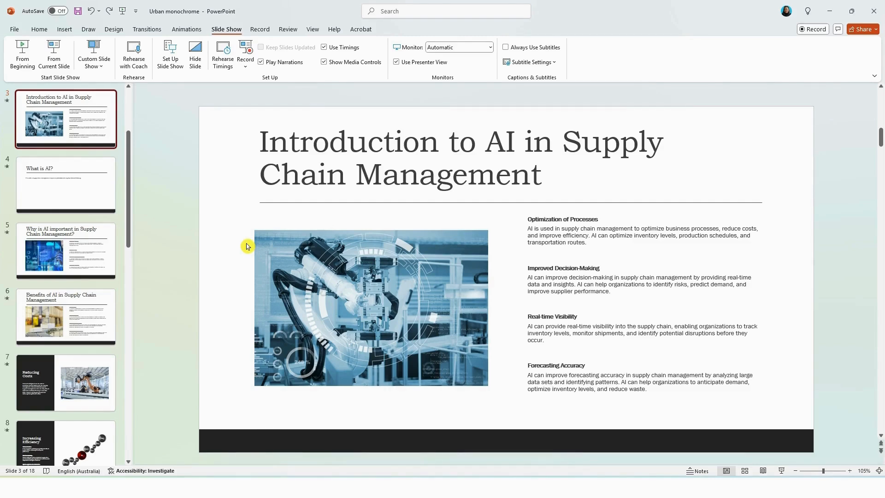
{"action": "mouse_move", "coordinate": [217, 243]}
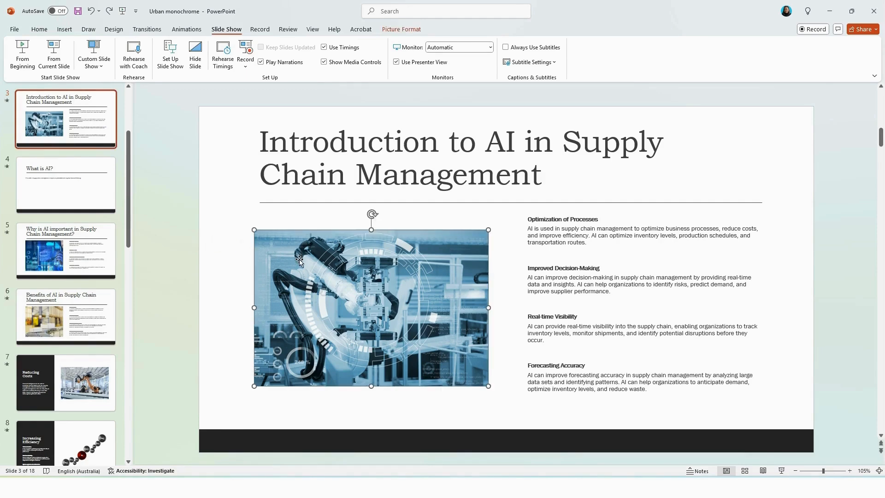
Step: Swap the robot-arm picture for a 'supply chain' stock photo of a smiling warehouse worker
{"action": "right_click", "coordinate": [299, 261]}
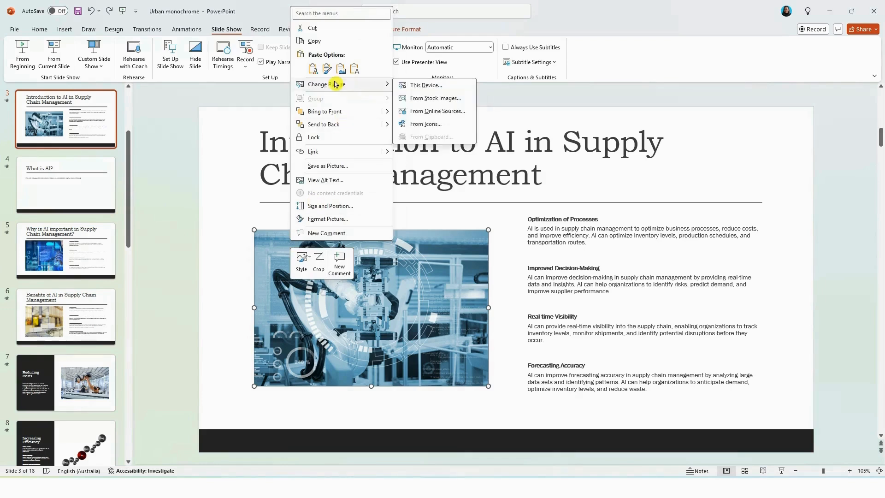
{"action": "mouse_move", "coordinate": [427, 107]}
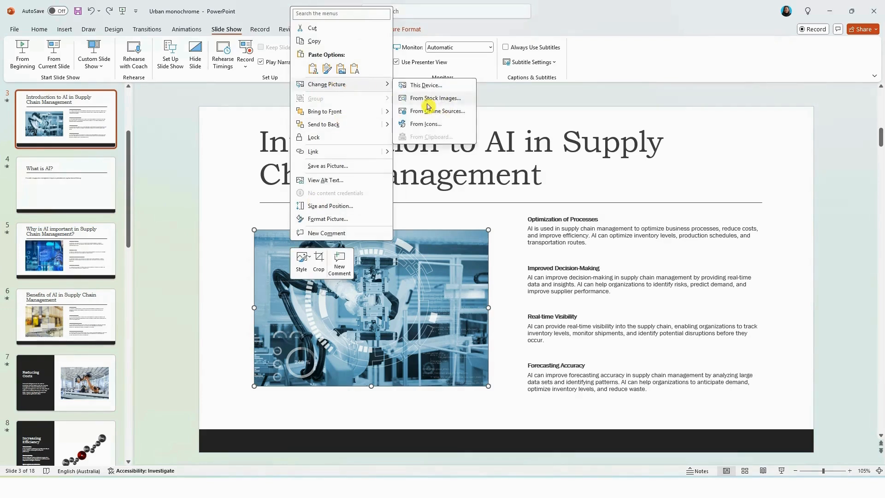
{"action": "mouse_move", "coordinate": [435, 100]}
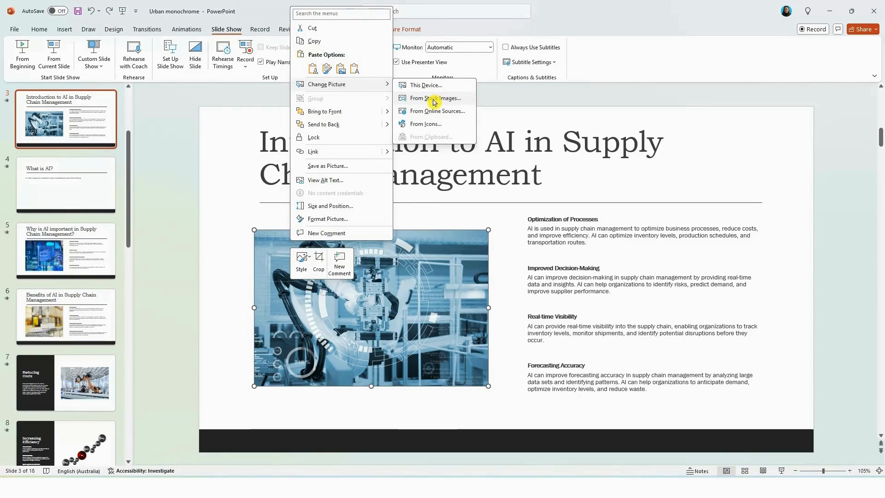
{"action": "left_click", "coordinate": [434, 98]}
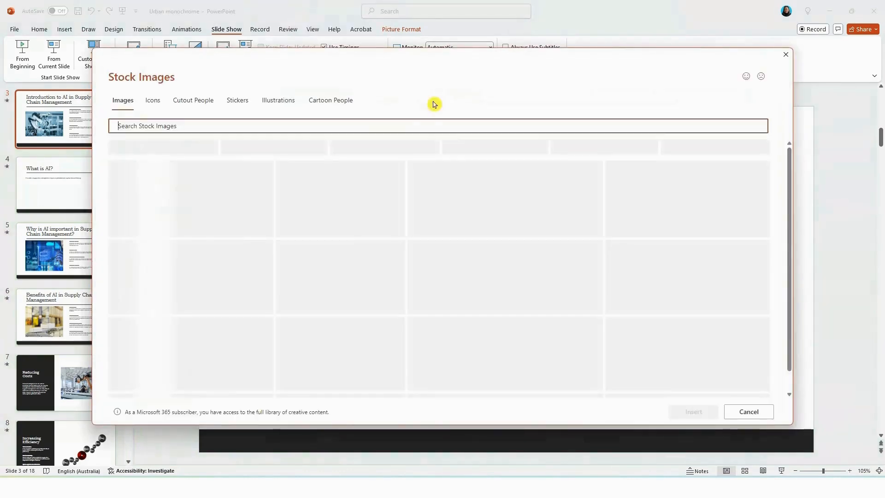
{"action": "type", "text": "supply chain"}
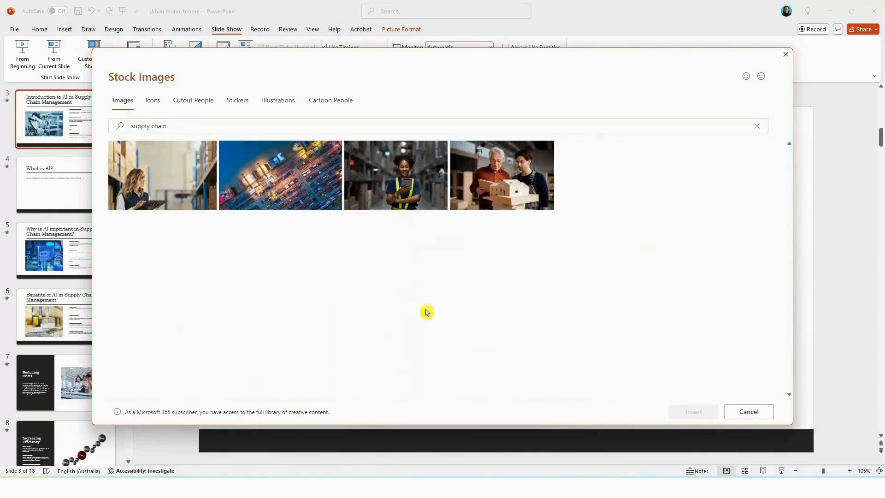
{"action": "left_click", "coordinate": [395, 174]}
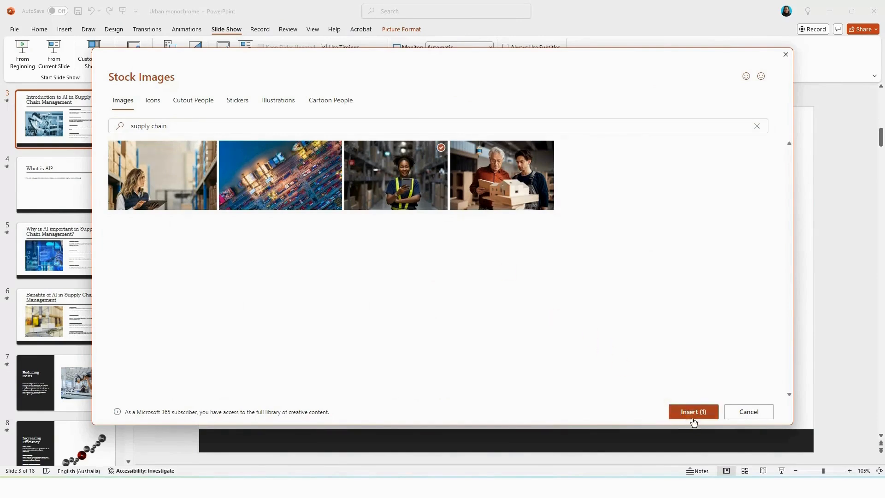
{"action": "left_click", "coordinate": [692, 412]}
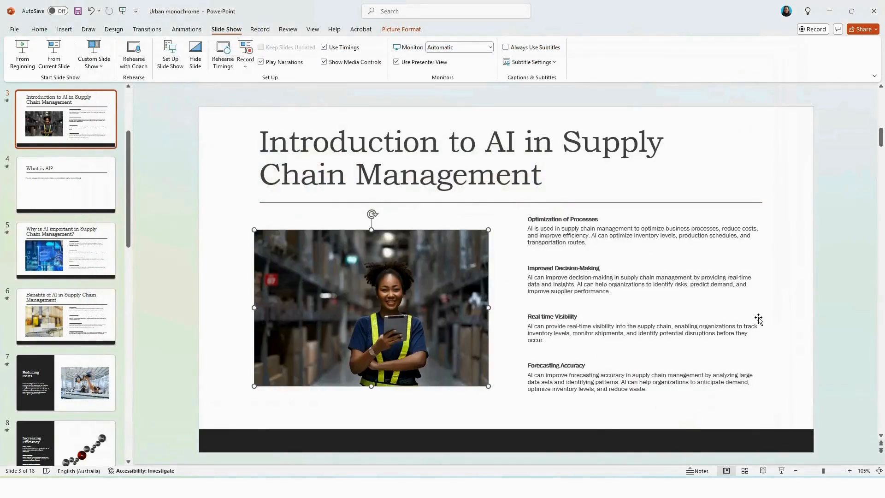
{"action": "mouse_move", "coordinate": [743, 308]}
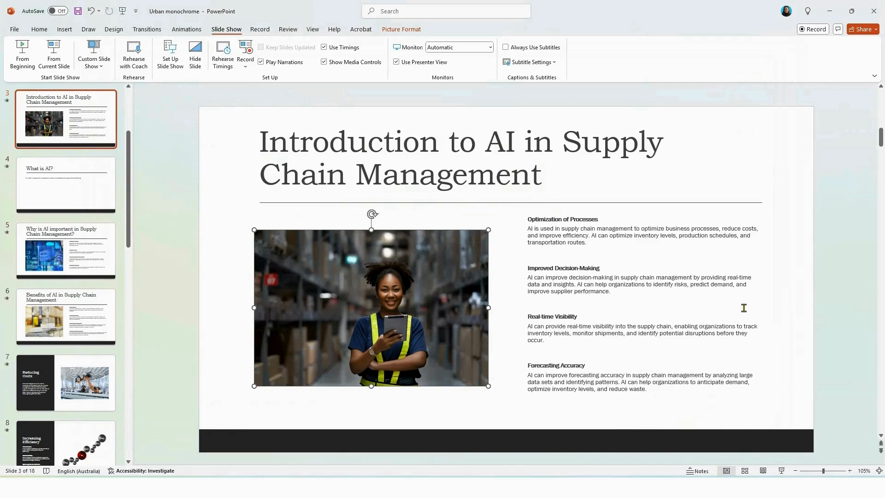
Step: Make the slide 3 title, Introduction to AI in Supply Chain Management, bold
{"action": "left_click", "coordinate": [784, 268]}
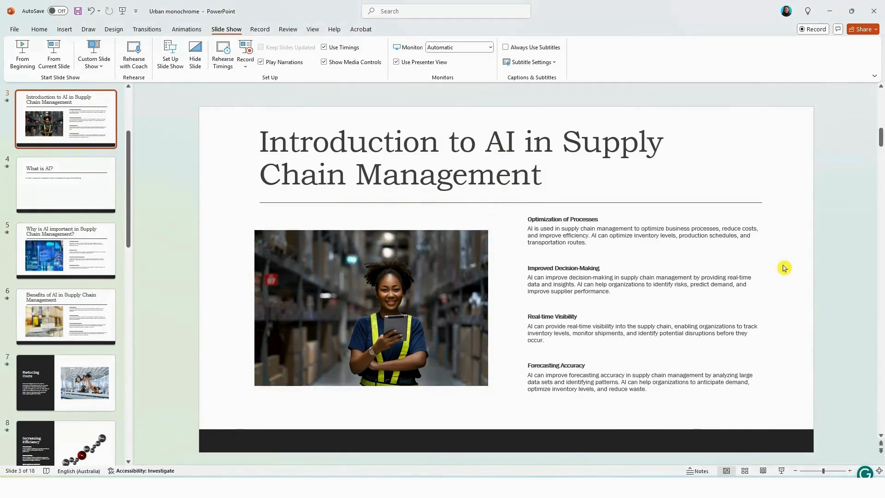
{"action": "mouse_move", "coordinate": [780, 268]}
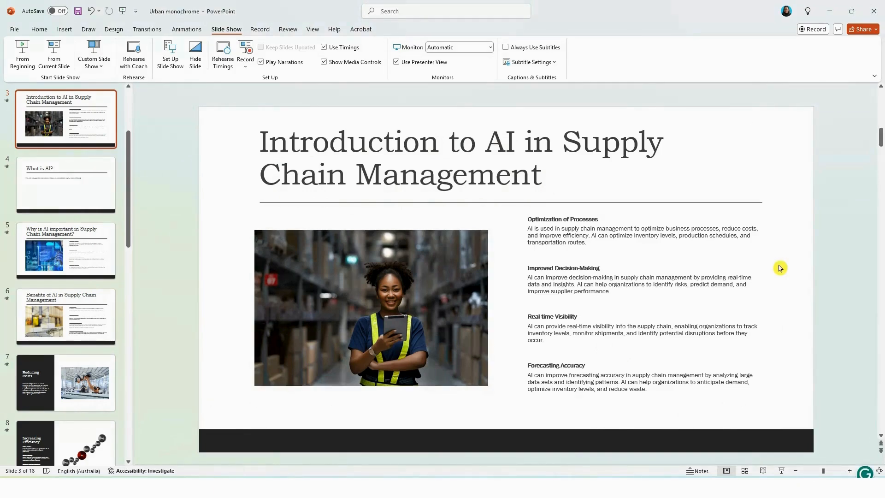
{"action": "left_click", "coordinate": [351, 145]}
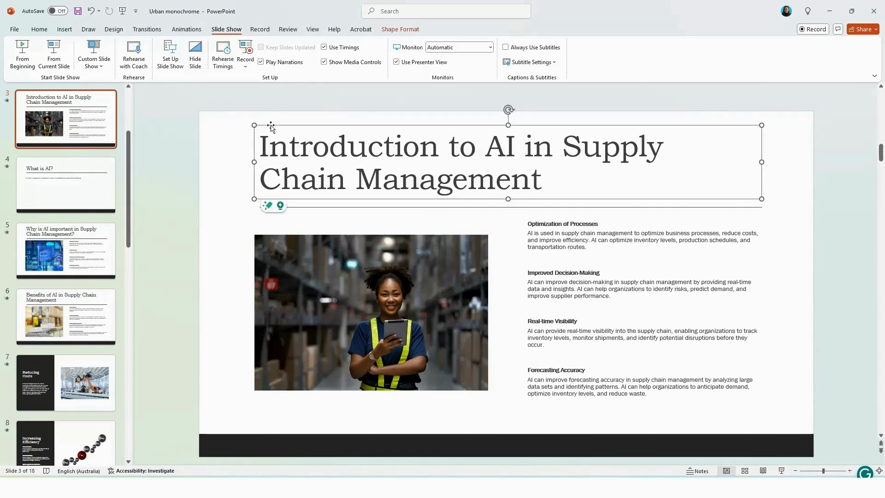
{"action": "left_click", "coordinate": [39, 28]}
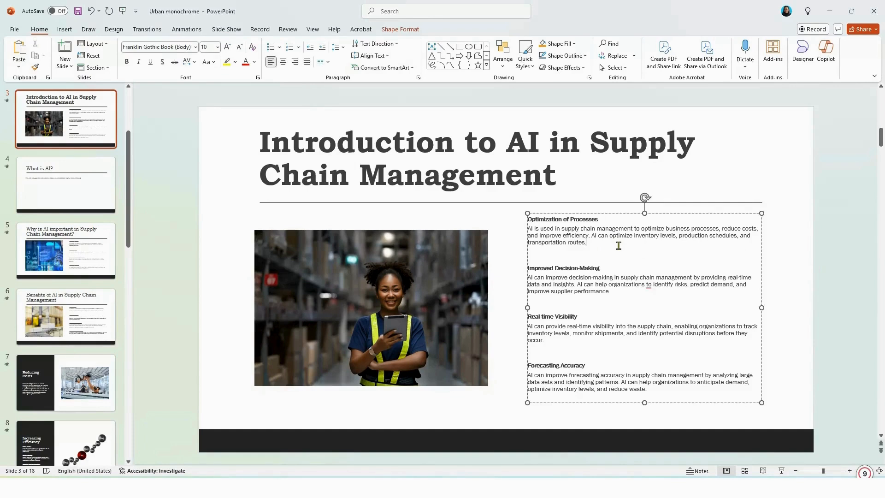
{"action": "left_click", "coordinate": [234, 290]}
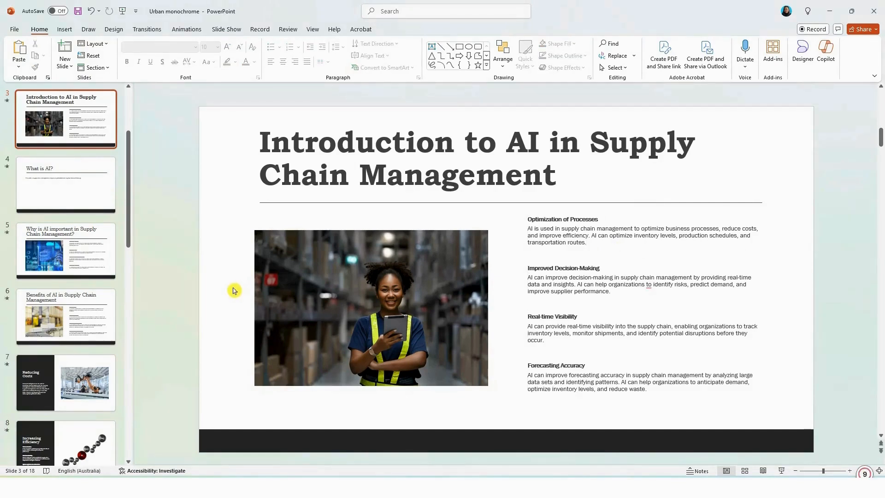
Step: Ask Copilot to add a slide about change and communication requirements when implementing new AI processes
{"action": "left_click", "coordinate": [824, 53]}
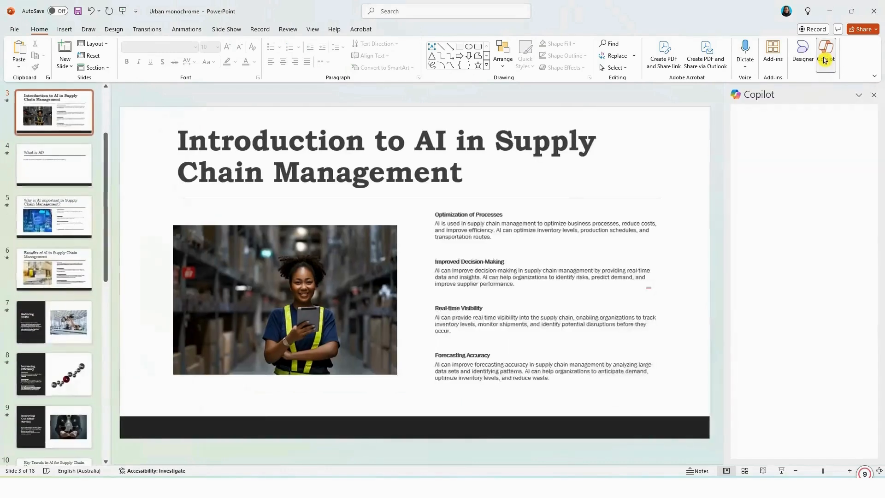
{"action": "left_click", "coordinate": [825, 56]}
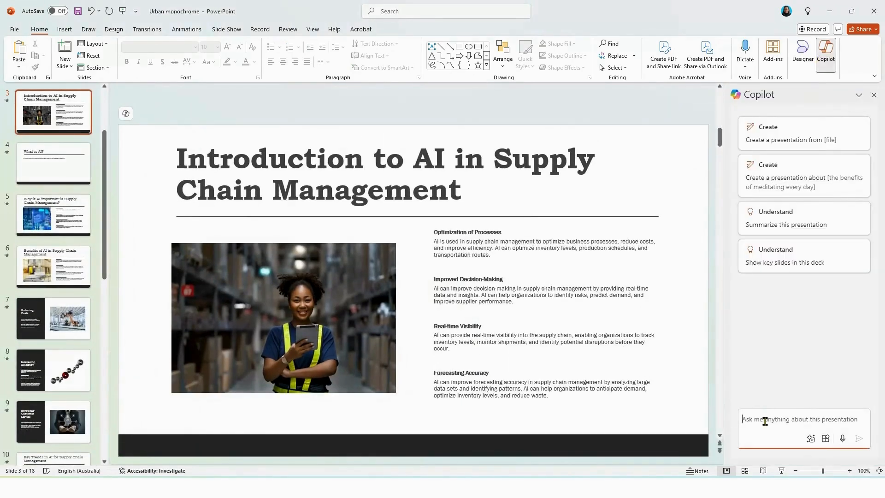
{"action": "type", "text": "Add a slide about the change and communication requirements when implementing new AI processes"}
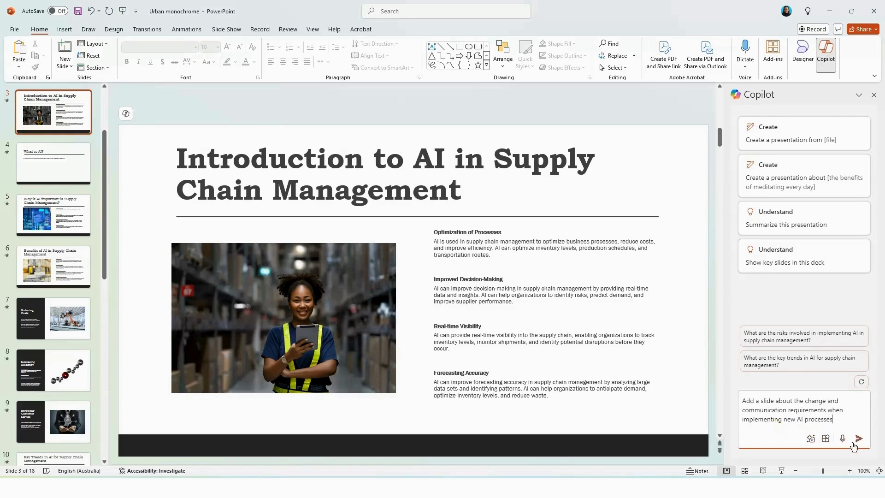
{"action": "left_click", "coordinate": [858, 439]}
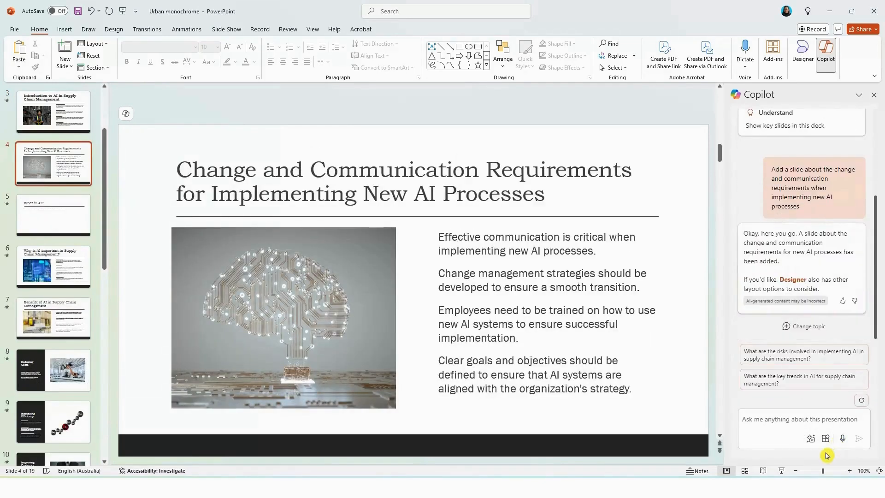
{"action": "mouse_move", "coordinate": [439, 252]}
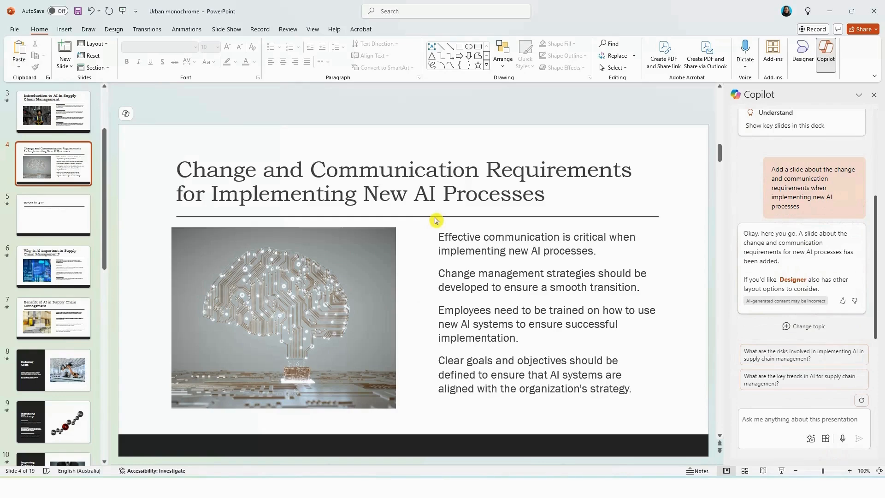
{"action": "mouse_move", "coordinate": [775, 380]}
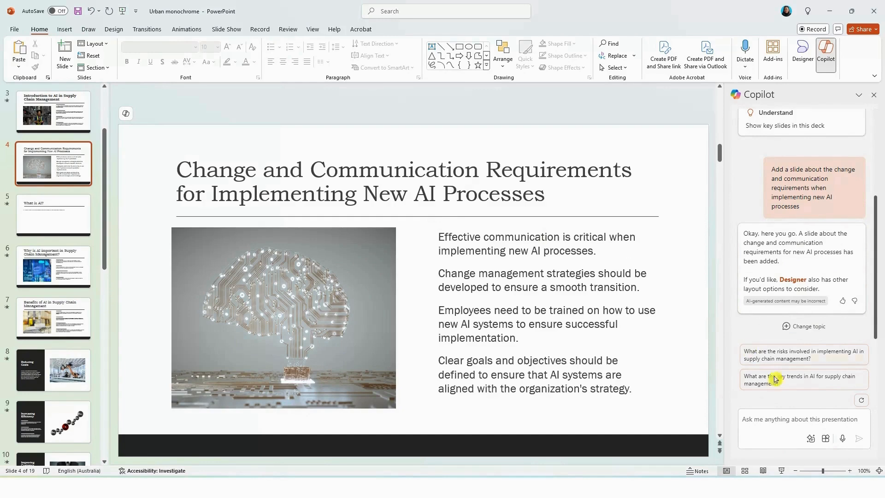
Step: Show Copilot's suggested editing prompts and the full prompt collection
{"action": "left_click", "coordinate": [811, 439]}
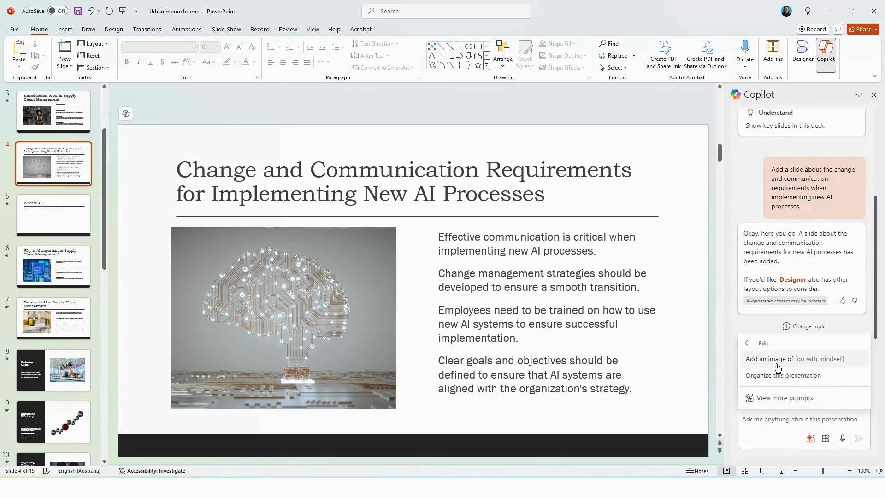
{"action": "left_click", "coordinate": [782, 399]}
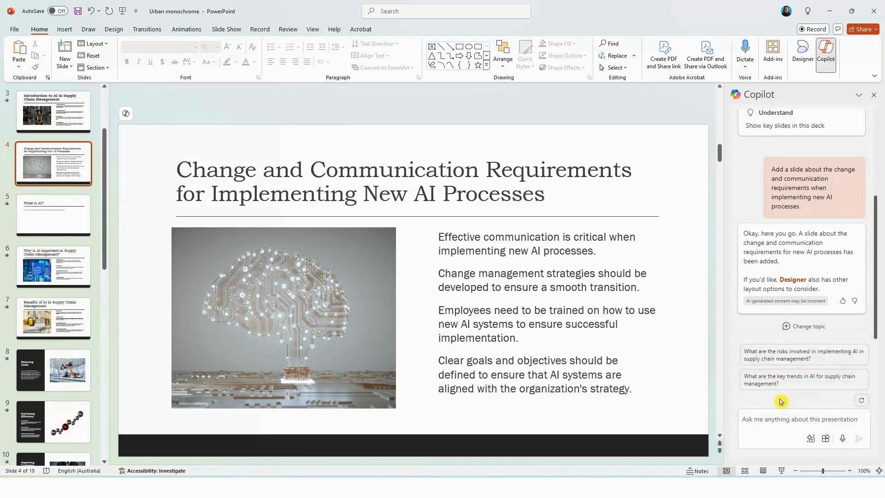
Step: Browse the Copilot Lab prompt gallery of edit prompts
{"action": "left_click", "coordinate": [811, 439]}
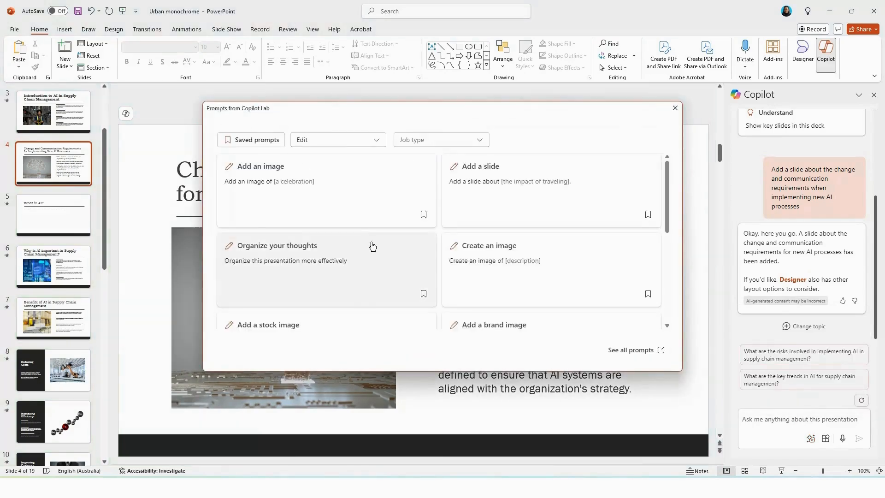
{"action": "mouse_move", "coordinate": [379, 216]}
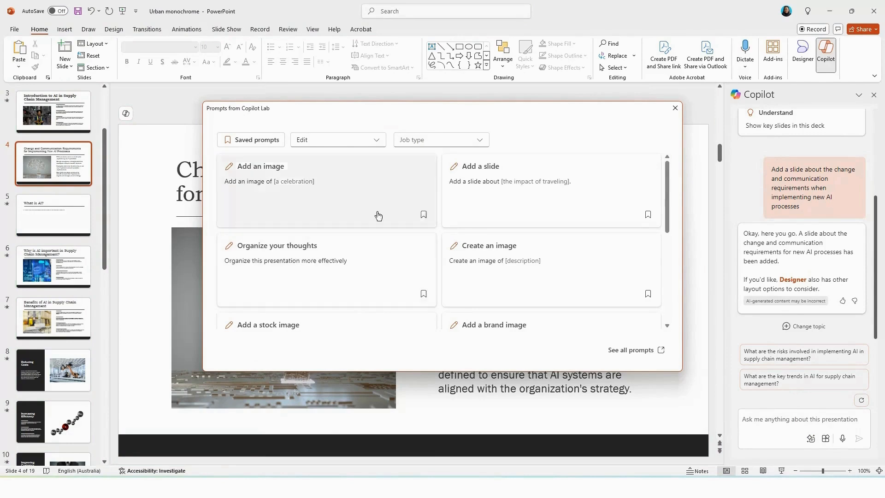
{"action": "mouse_move", "coordinate": [504, 196]}
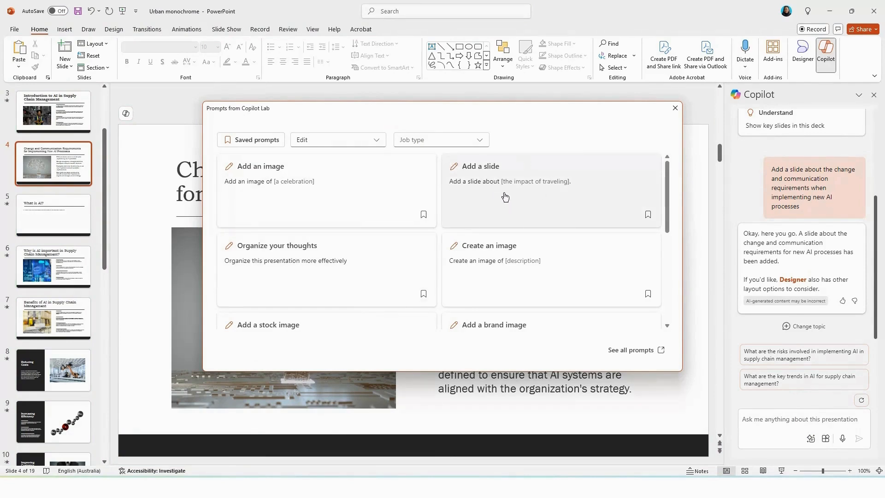
{"action": "mouse_move", "coordinate": [322, 264]}
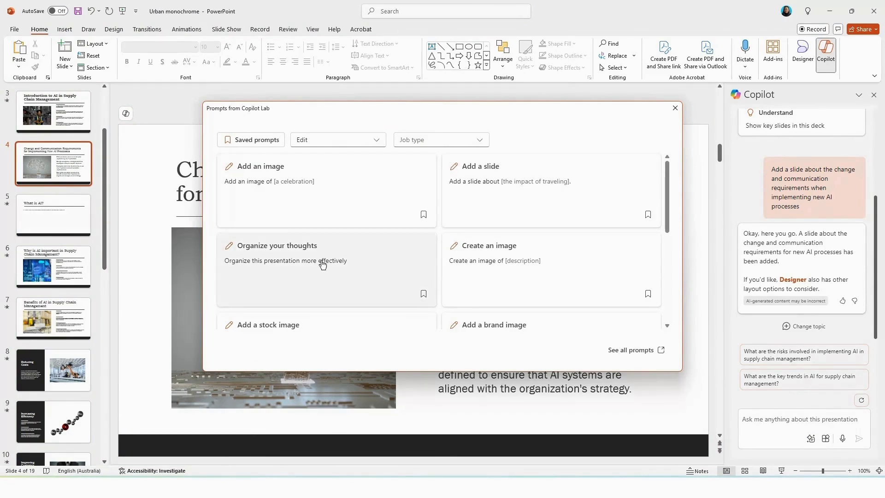
{"action": "scroll", "scroll_direction": "down", "scroll_amount": 3}
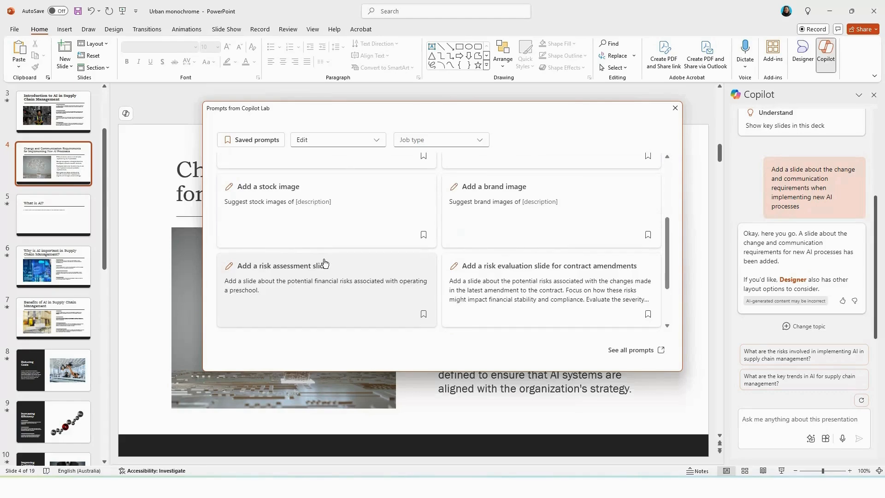
Step: Apply the Designer layout with a dark title panel beside the large circuit-brain image to slide 4
{"action": "left_click", "coordinate": [674, 108]}
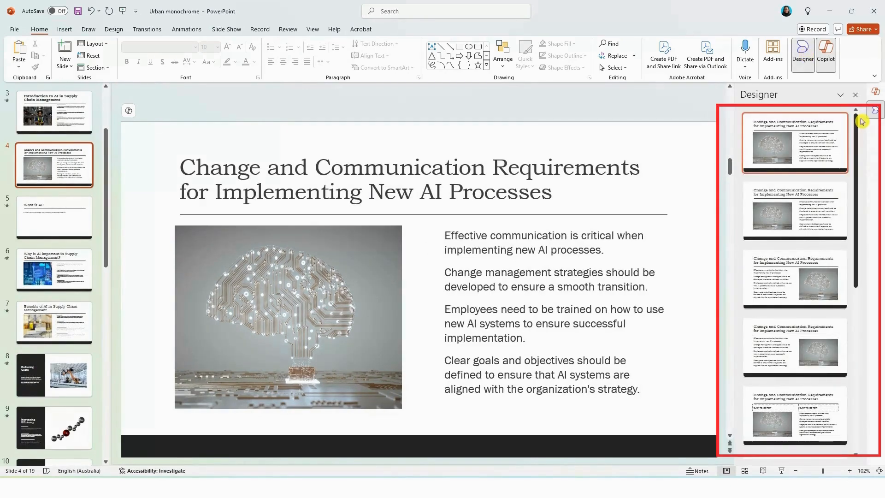
{"action": "scroll", "scroll_direction": "down", "scroll_amount": 3}
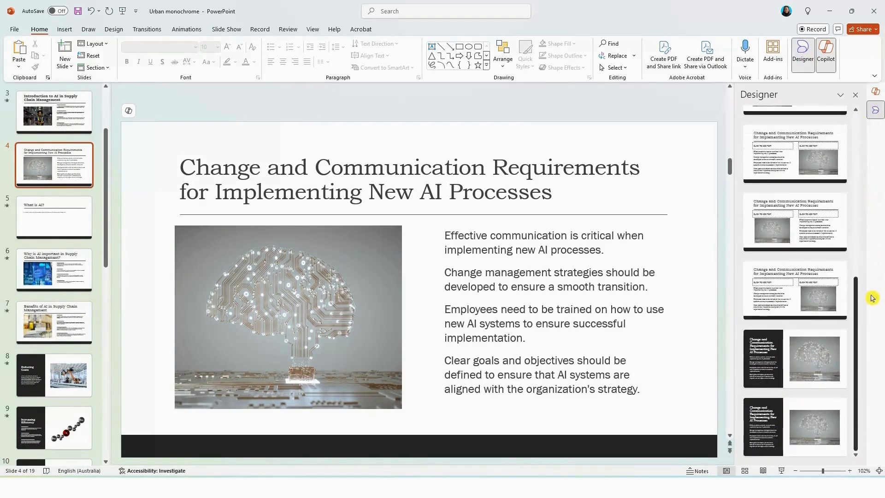
{"action": "left_click", "coordinate": [795, 357]}
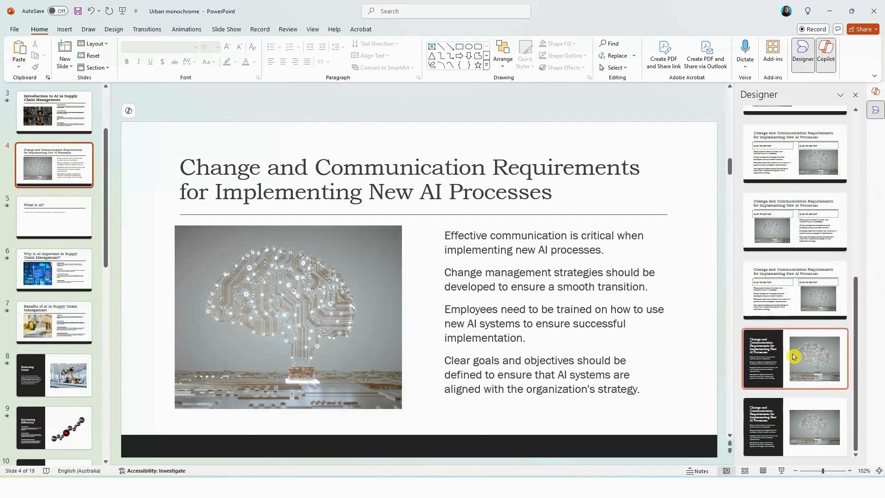
{"action": "left_click", "coordinate": [794, 358]}
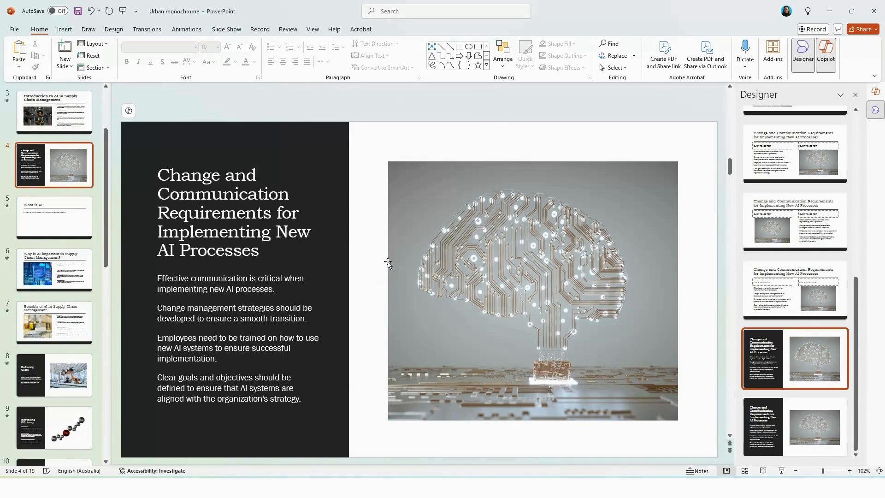
{"action": "scroll", "scroll_direction": "up", "scroll_amount": 3}
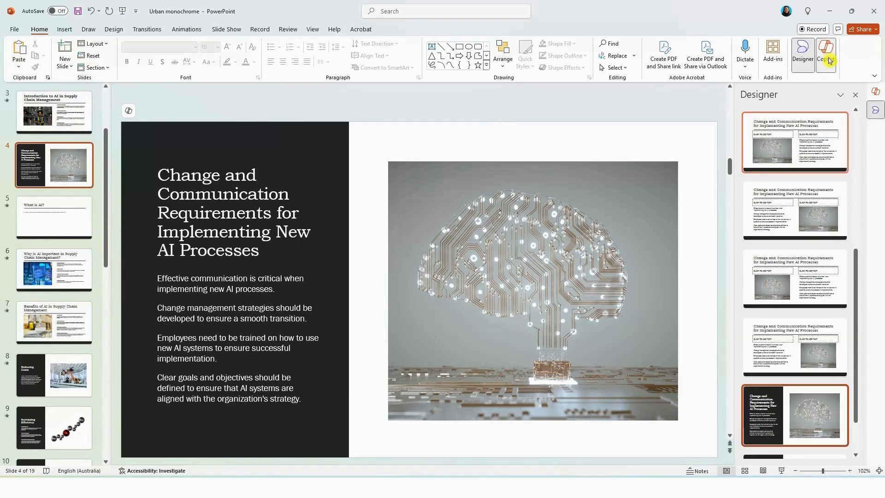
Step: Review Copilot's deck summary, then ask about risks of implementing AI in supply chains
{"action": "left_click", "coordinate": [826, 53]}
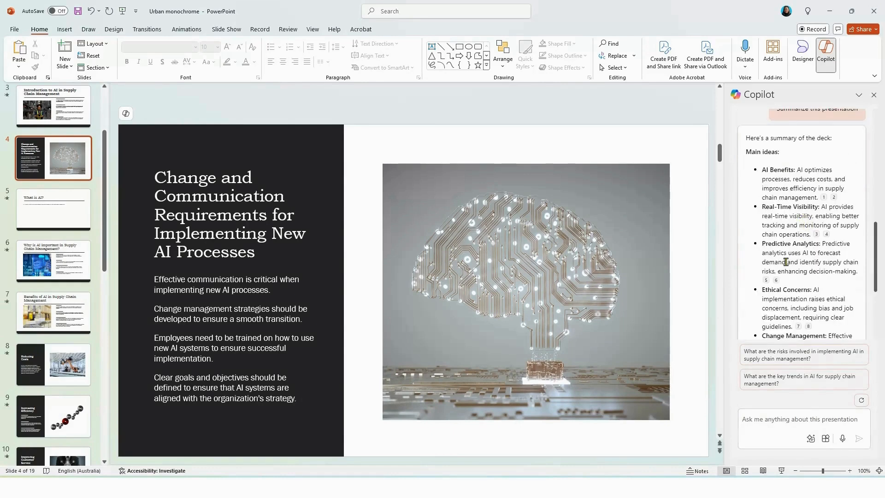
{"action": "mouse_move", "coordinate": [801, 354]}
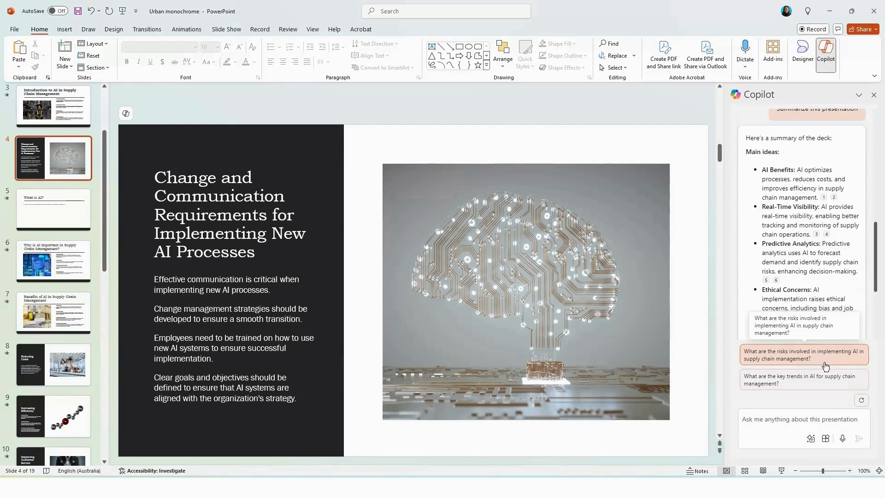
{"action": "left_click", "coordinate": [802, 354]}
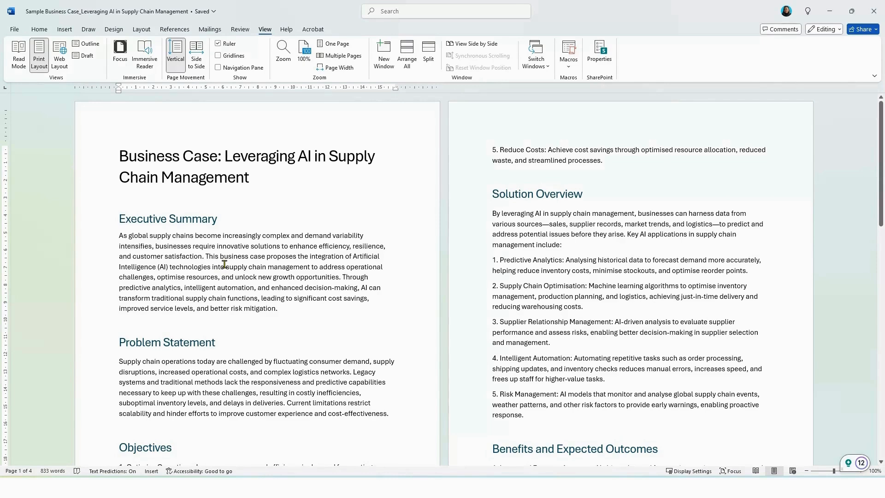
Step: Review the business case's Financial Analysis, then copy a shareable link via Share
{"action": "scroll", "scroll_direction": "down", "scroll_amount": 3}
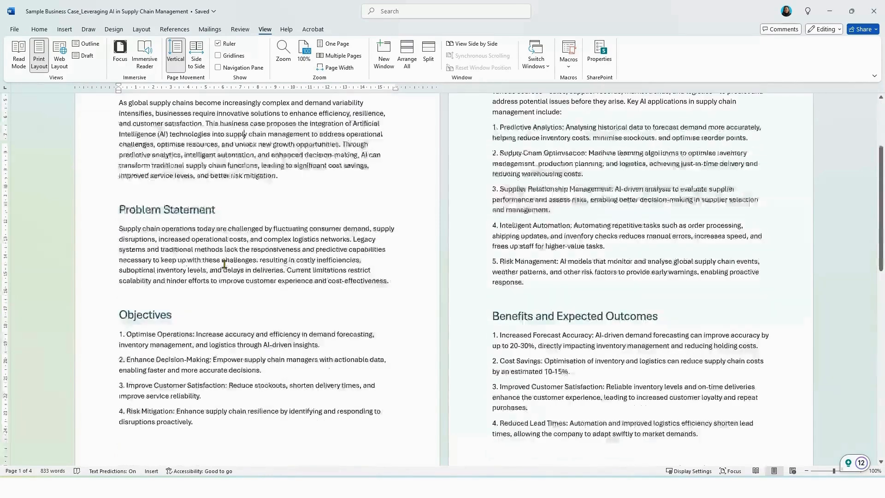
{"action": "scroll", "scroll_direction": "up", "scroll_amount": 3}
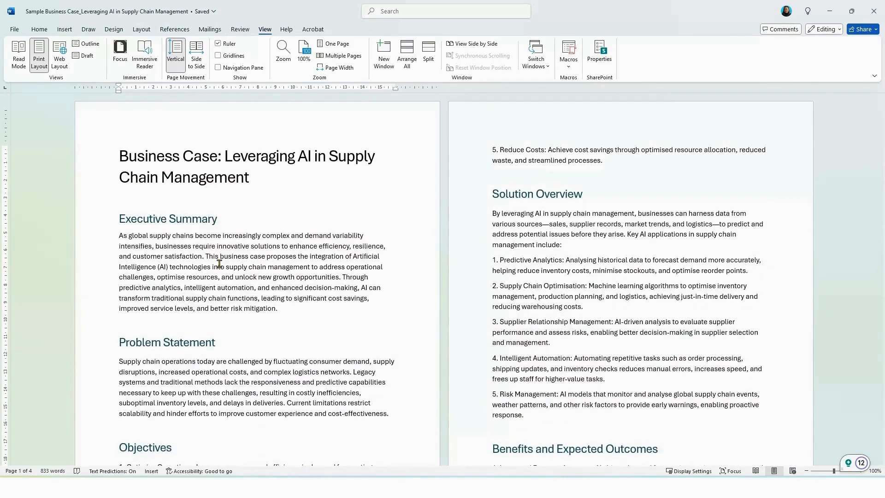
{"action": "scroll", "scroll_direction": "down", "scroll_amount": 3}
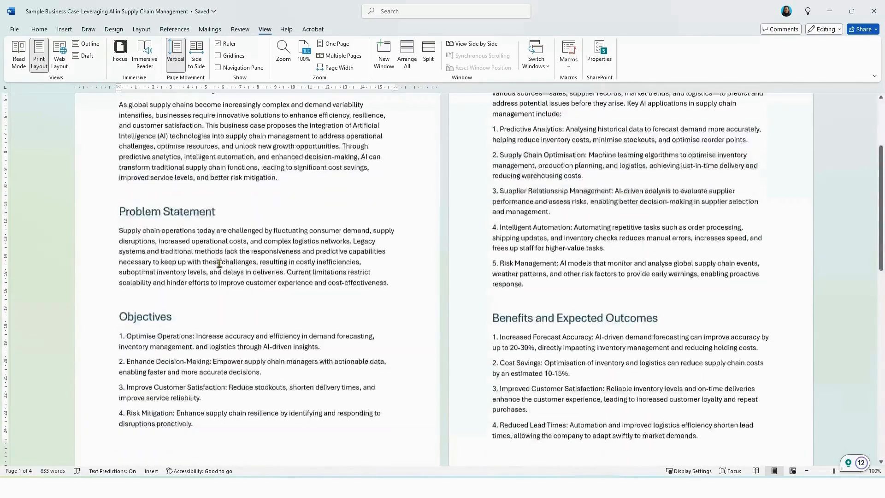
{"action": "scroll", "scroll_direction": "down", "scroll_amount": 3}
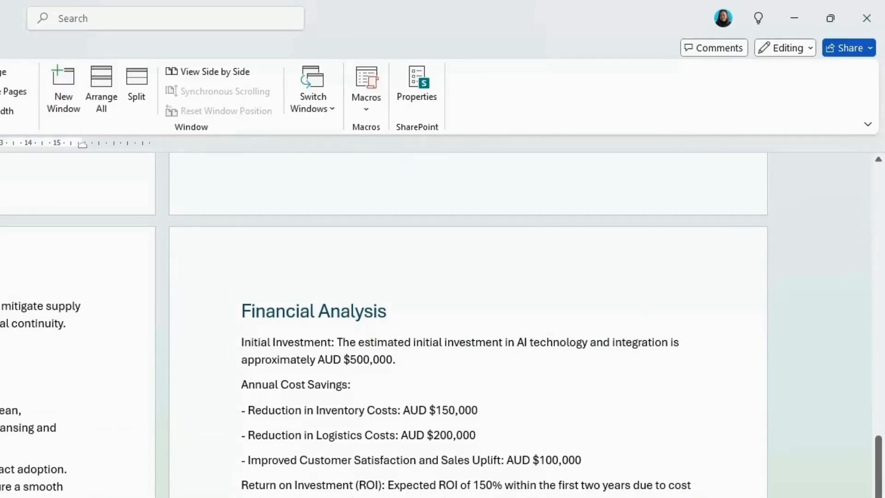
{"action": "left_click", "coordinate": [846, 47]}
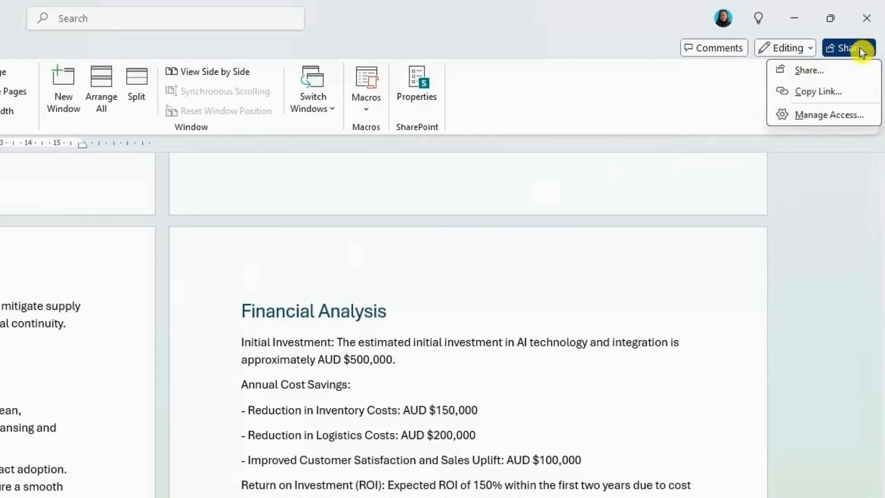
{"action": "left_click", "coordinate": [819, 92]}
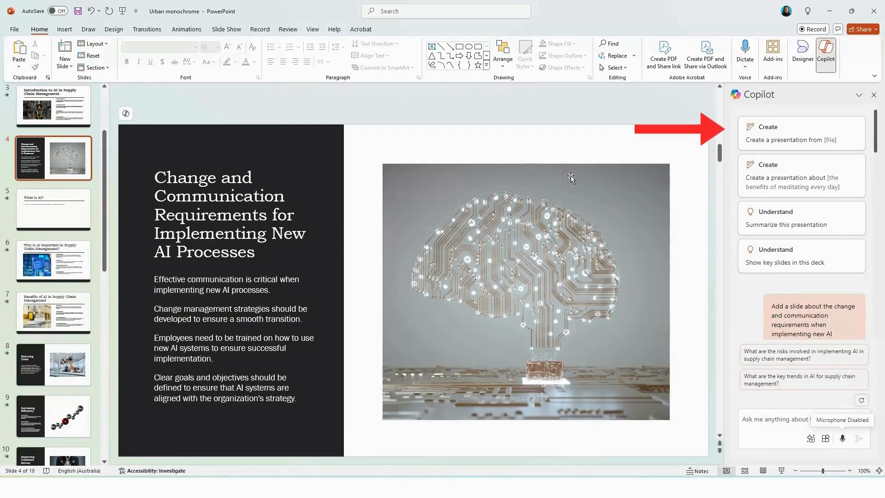
{"action": "mouse_move", "coordinate": [782, 145]}
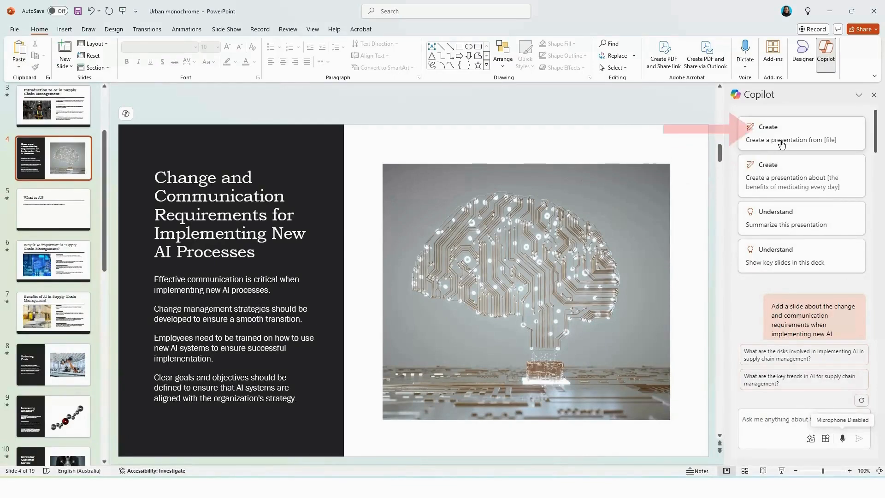
Step: Send Copilot a create-presentation-from-file request with the business case link and confirm replacing existing slides
{"action": "left_click", "coordinate": [803, 354]}
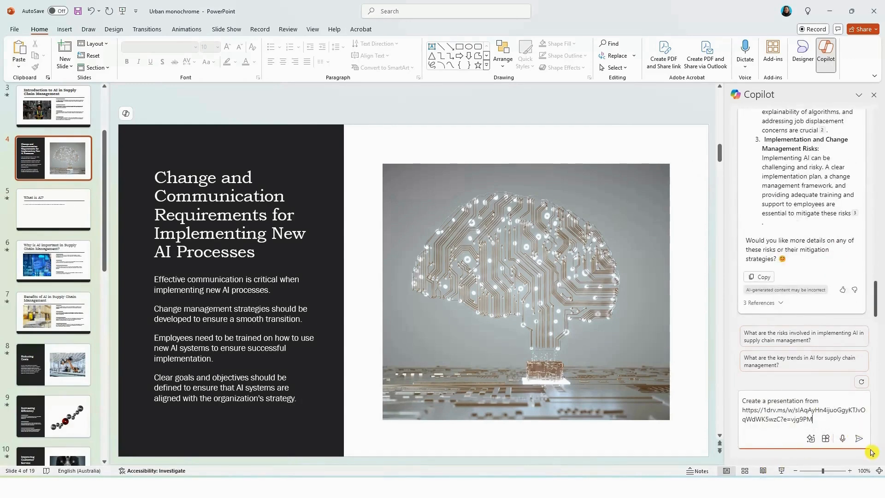
{"action": "left_click", "coordinate": [859, 439]}
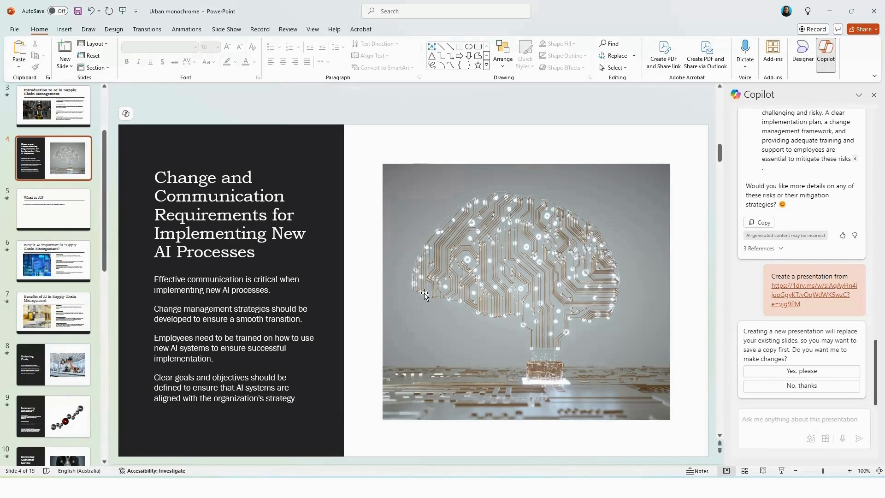
{"action": "mouse_move", "coordinate": [702, 323]}
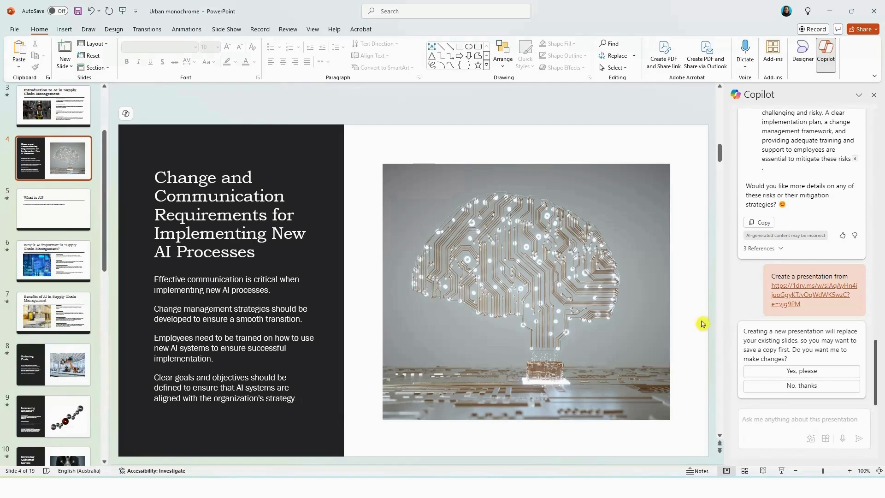
{"action": "left_click", "coordinate": [800, 370]}
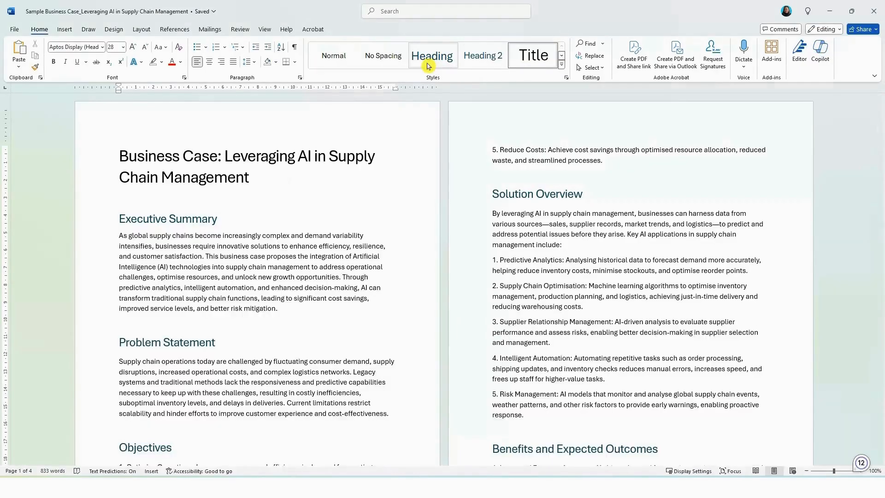
{"action": "mouse_move", "coordinate": [247, 162]}
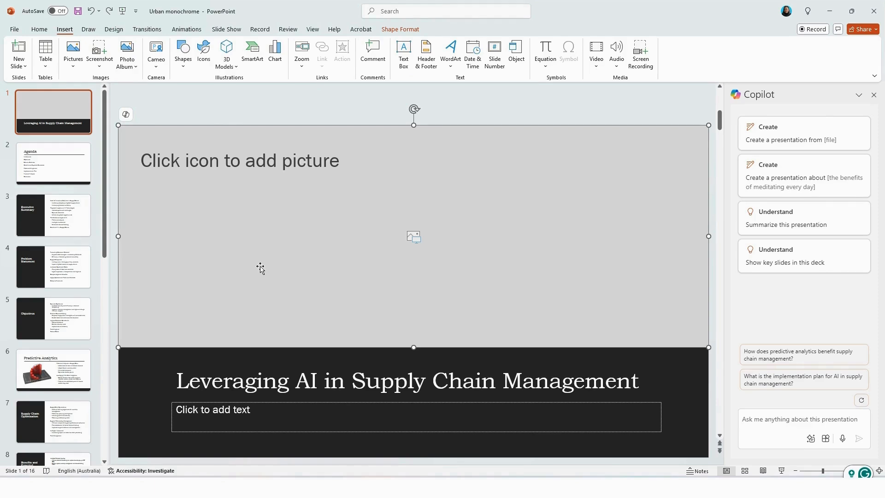
Step: Page through the Agenda and Executive Summary slides, then return to slide 1
{"action": "left_click", "coordinate": [54, 164]}
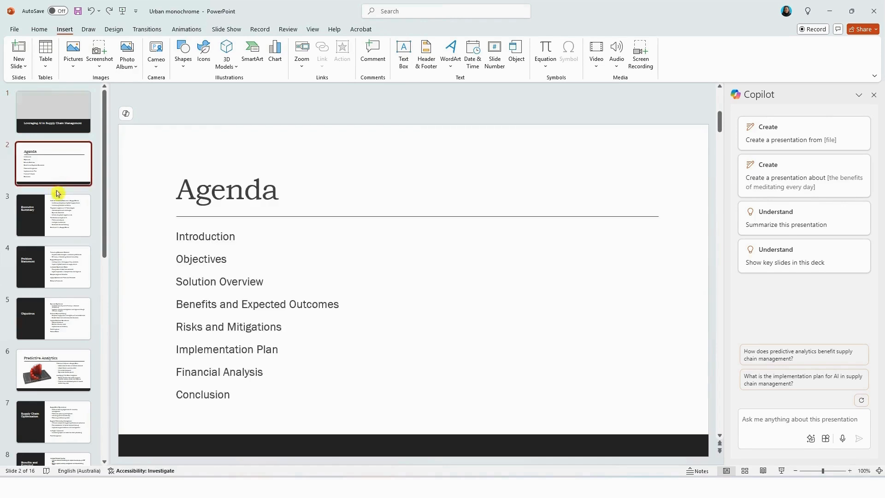
{"action": "left_click", "coordinate": [54, 215]}
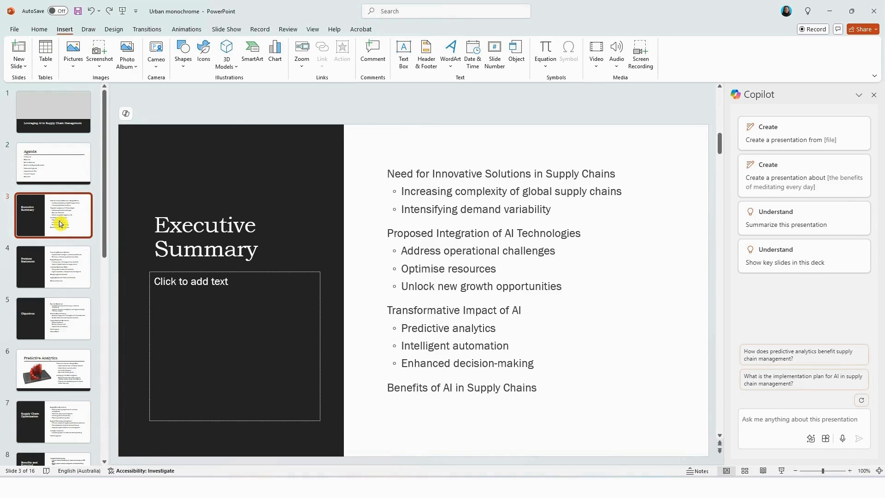
{"action": "left_click", "coordinate": [53, 111]}
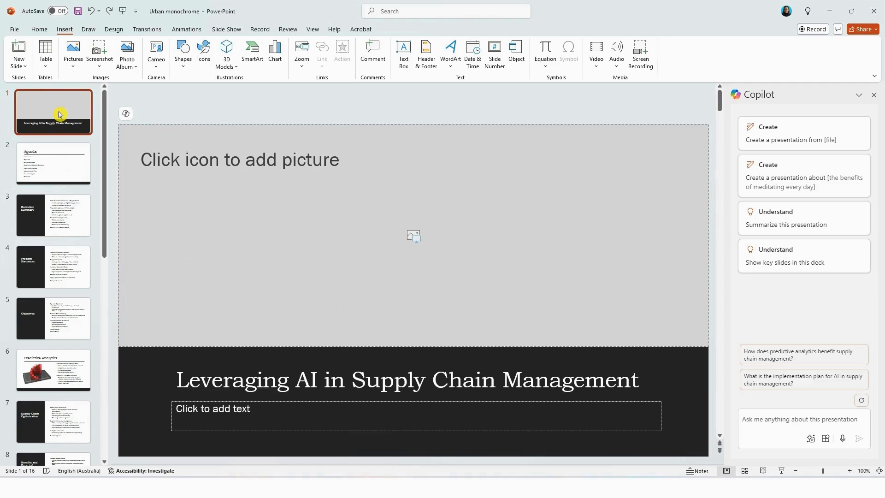
{"action": "mouse_move", "coordinate": [73, 52]}
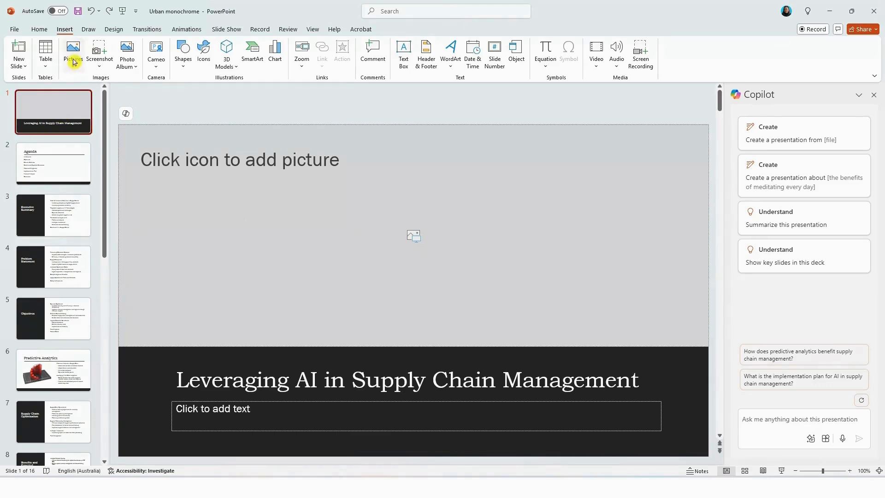
{"action": "mouse_move", "coordinate": [96, 111]}
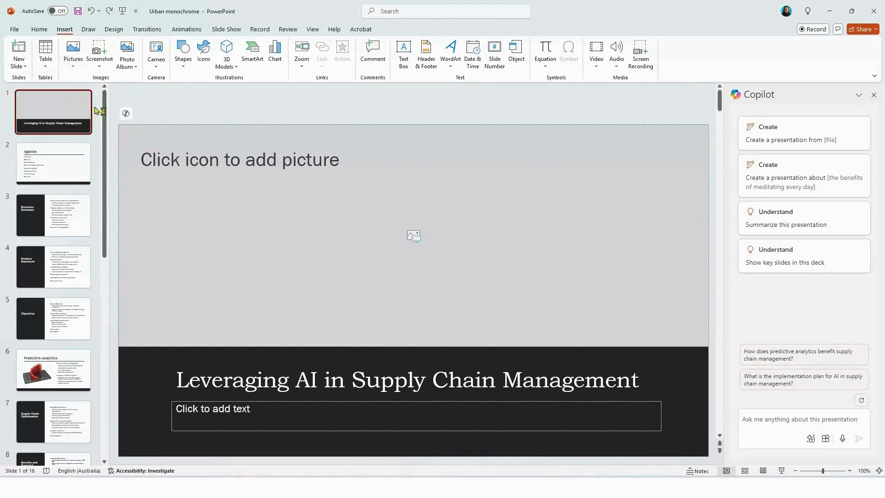
Step: Search stock images for 'supply chain' and insert the colourful aerial photo on the title slide
{"action": "left_click", "coordinate": [413, 235]}
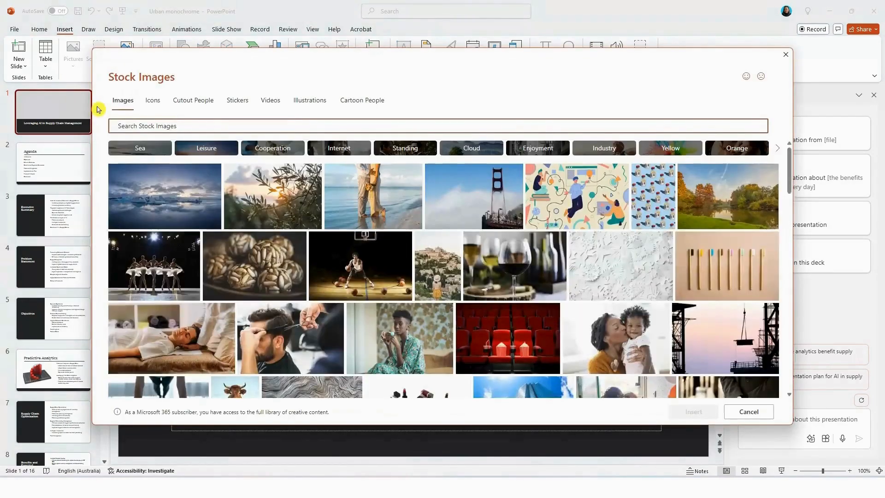
{"action": "type", "text": "supply"}
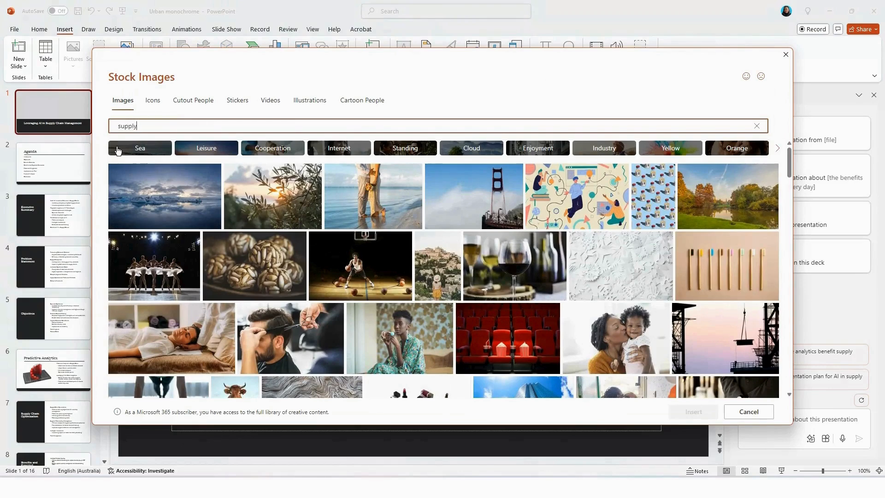
{"action": "type", "text": "chain"}
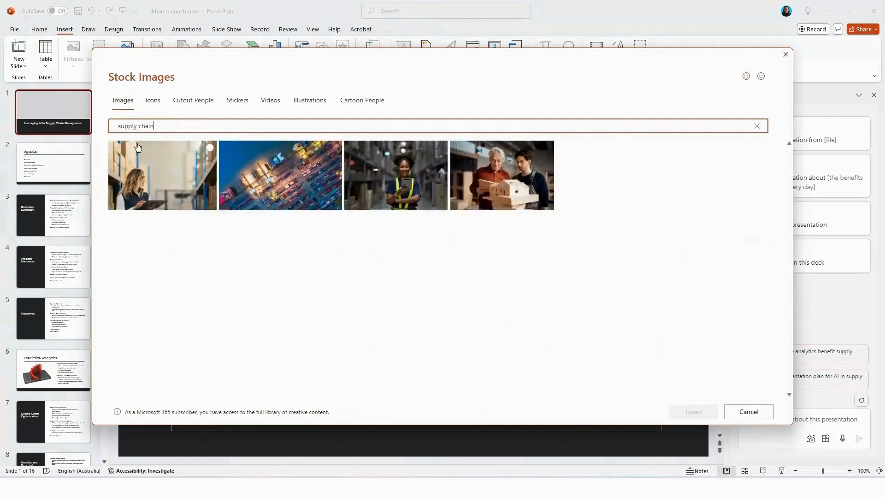
{"action": "left_click", "coordinate": [280, 175]}
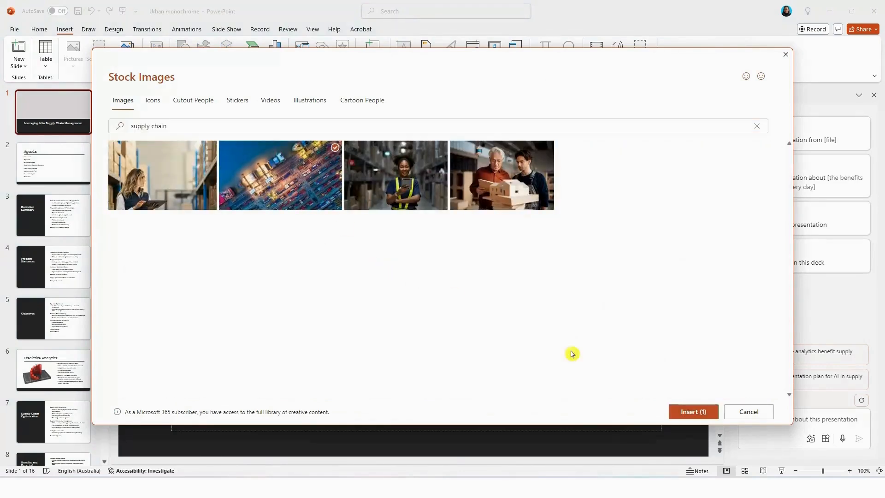
{"action": "mouse_move", "coordinate": [693, 411]}
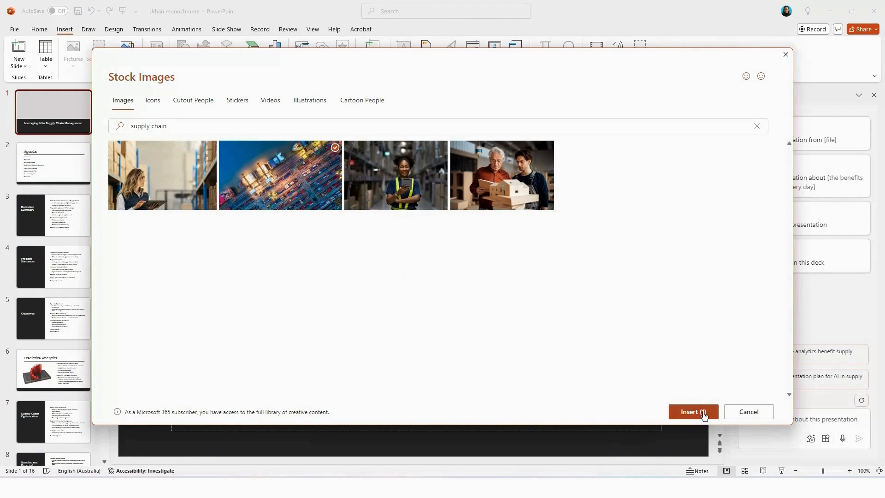
{"action": "left_click", "coordinate": [692, 411]}
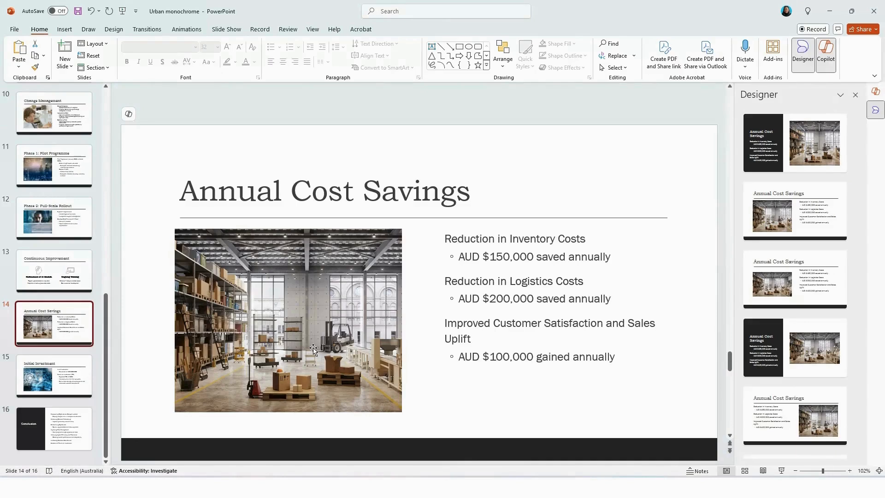
{"action": "mouse_move", "coordinate": [341, 346]}
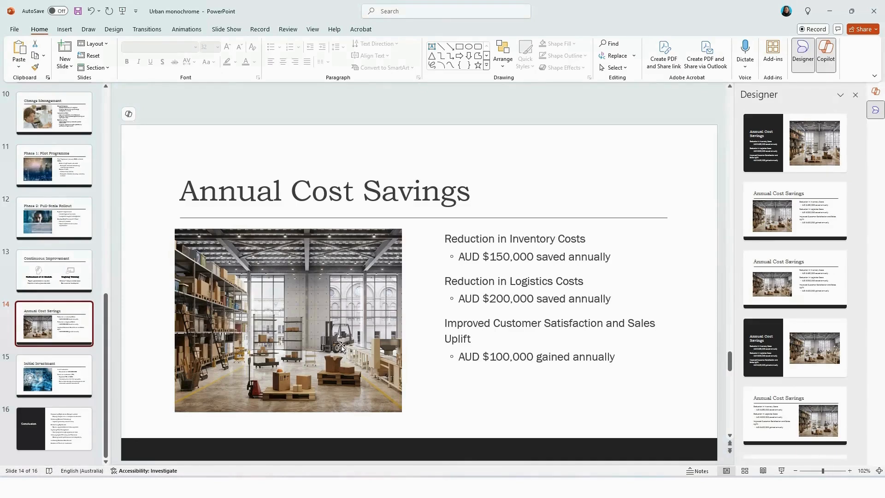
{"action": "mouse_move", "coordinate": [413, 410]}
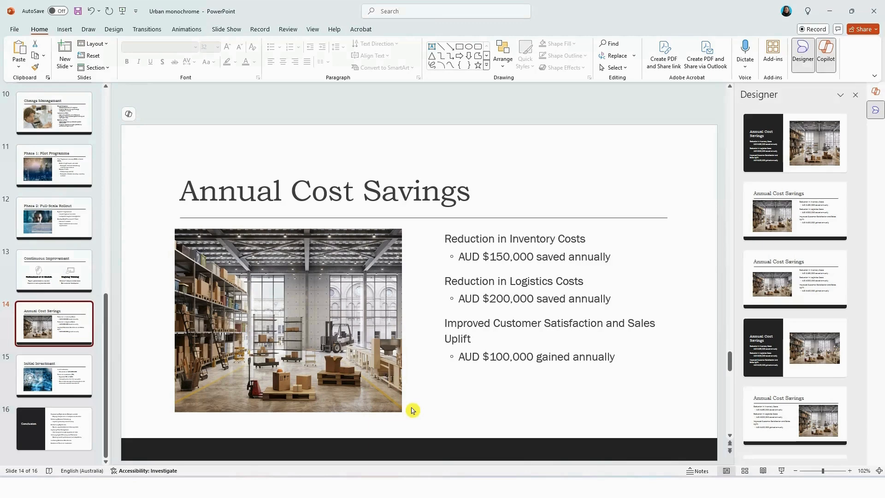
Step: Change the warehouse photo to the dark blue market chart found by searching stock images for 'money'
{"action": "left_click", "coordinate": [288, 319]}
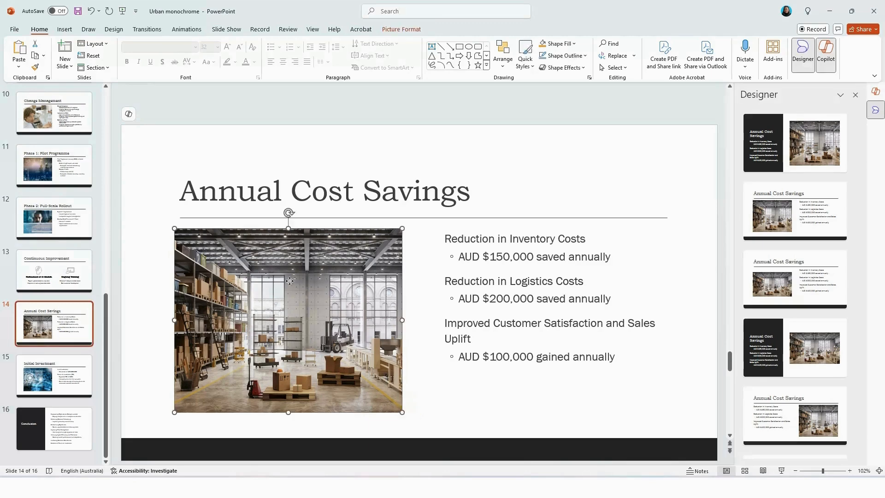
{"action": "right_click", "coordinate": [289, 282]}
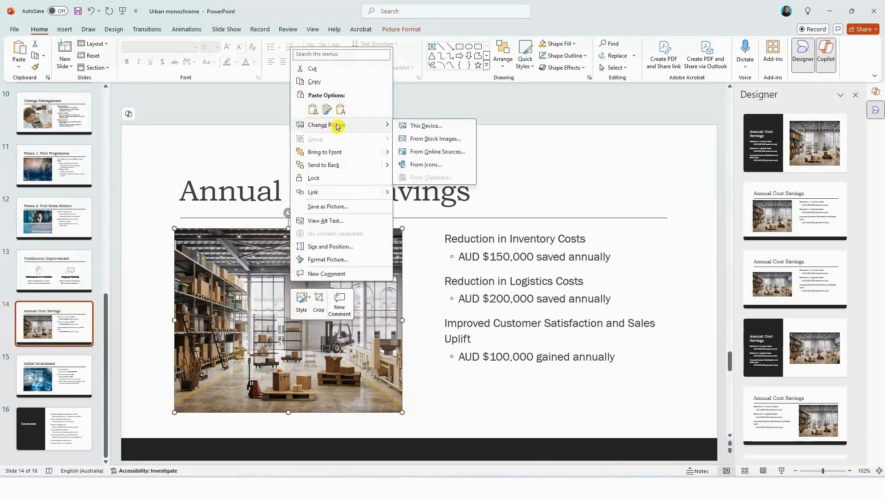
{"action": "left_click", "coordinate": [426, 126]}
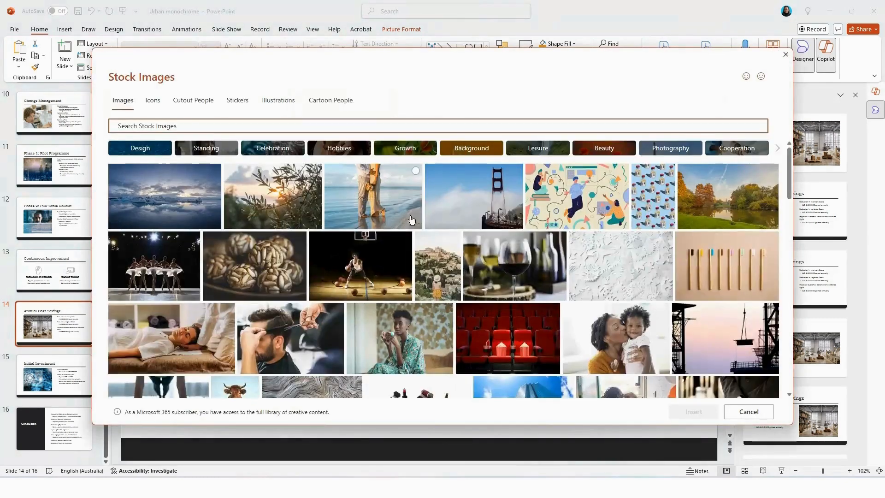
{"action": "type", "text": "money"}
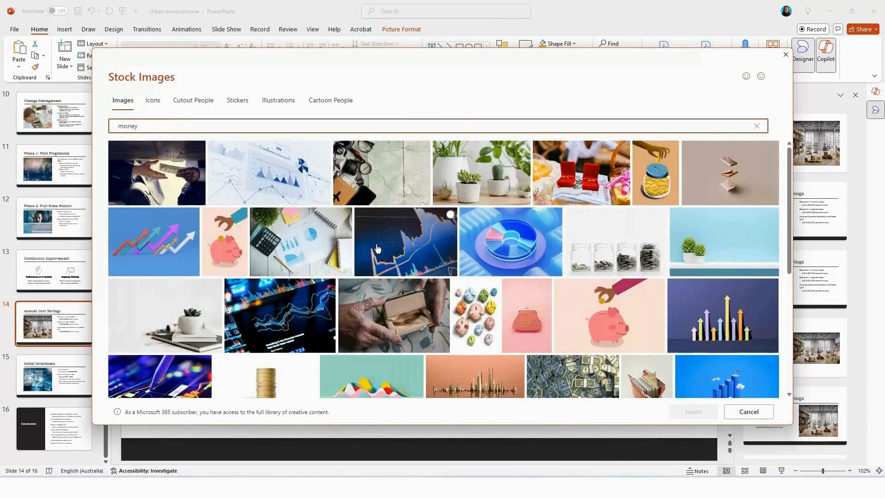
{"action": "left_click", "coordinate": [405, 240]}
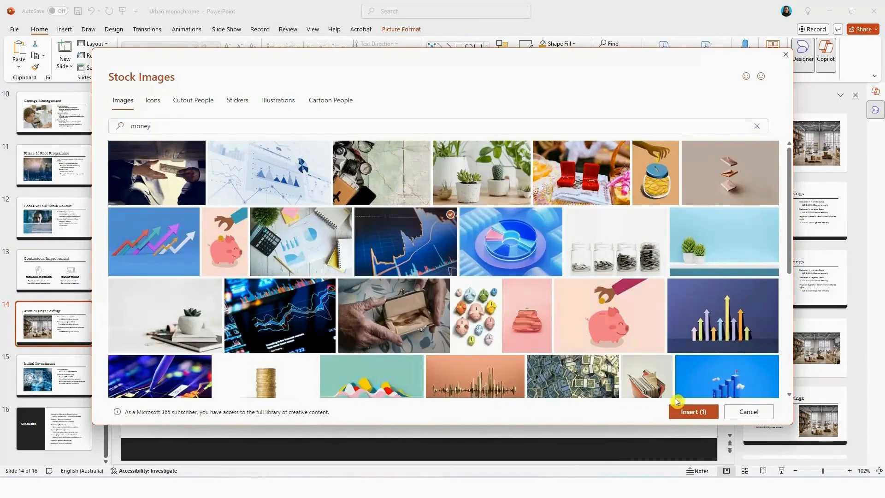
{"action": "left_click", "coordinate": [694, 411]}
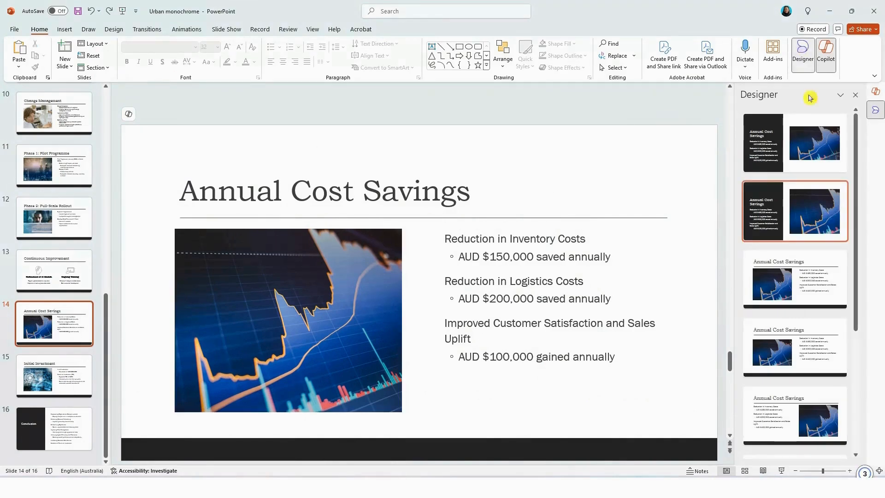
Step: Apply the Designer idea with the dark left title panel beside the chart image
{"action": "left_click", "coordinate": [794, 278]}
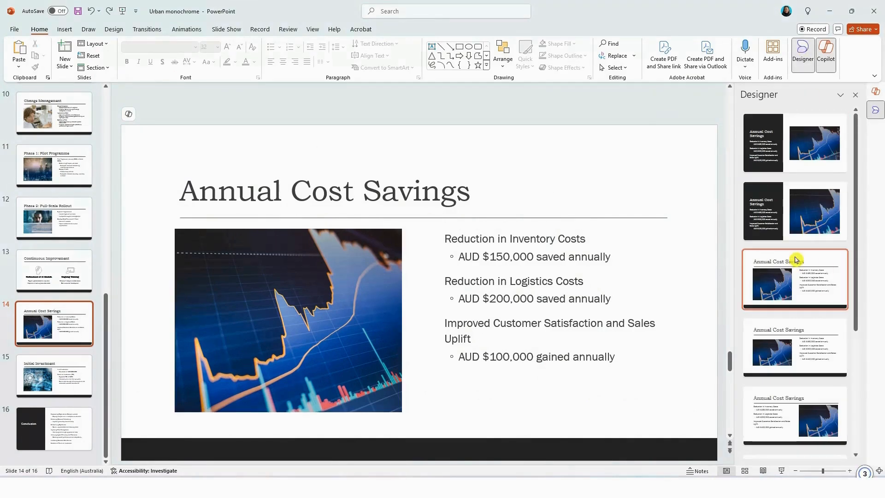
{"action": "left_click", "coordinate": [793, 143]}
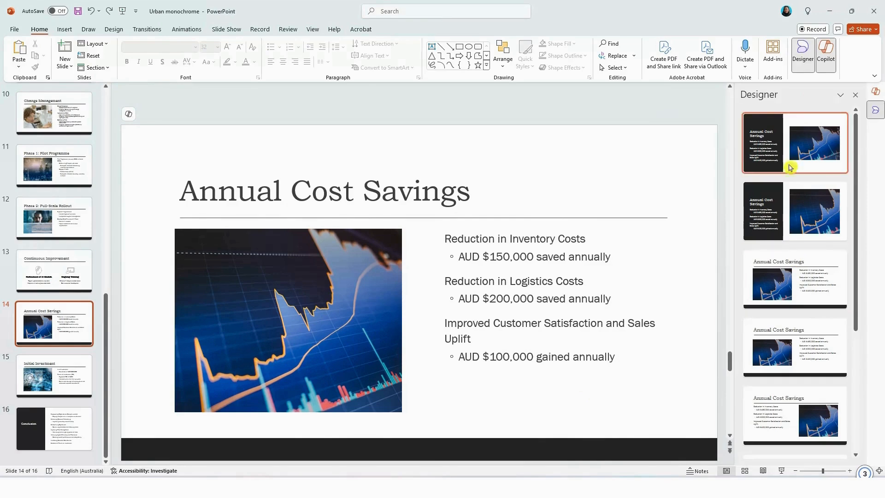
{"action": "left_click", "coordinate": [794, 142]}
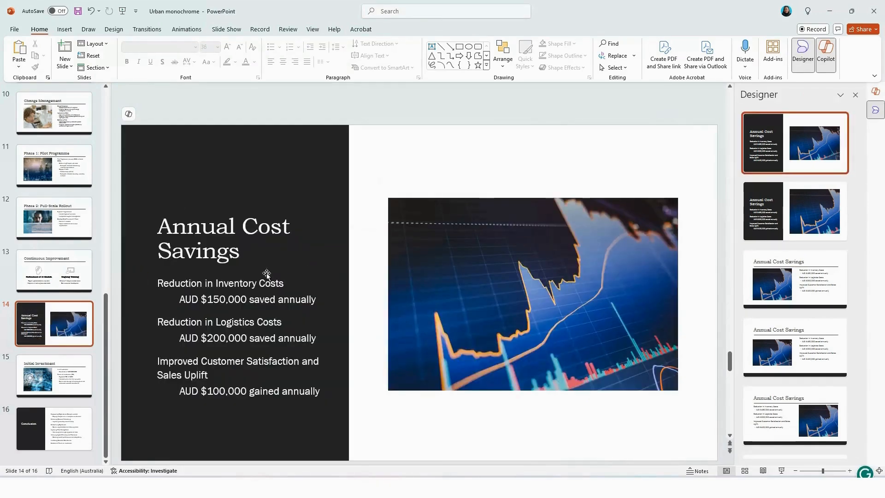
{"action": "left_click", "coordinate": [824, 53]}
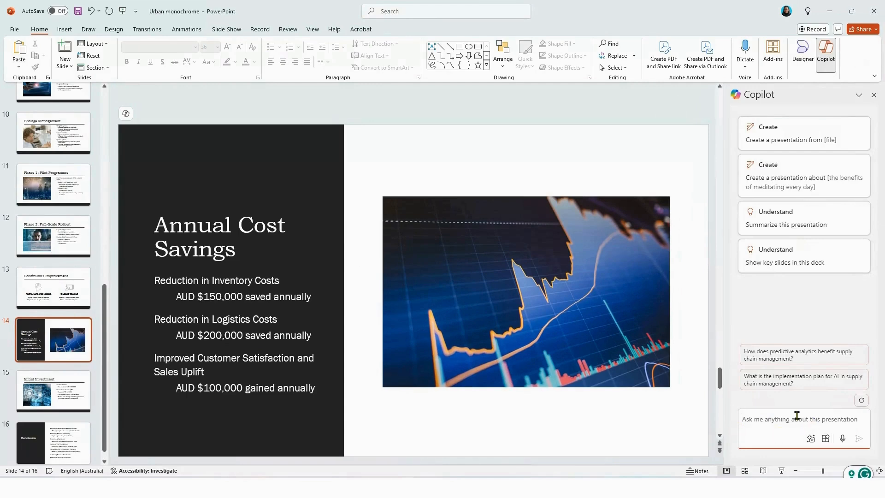